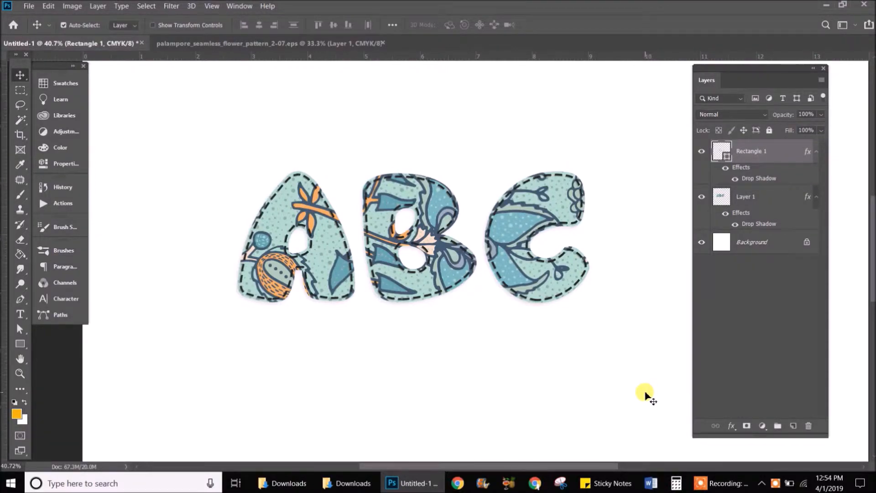
{"action": "mouse_move", "coordinate": [638, 402]}
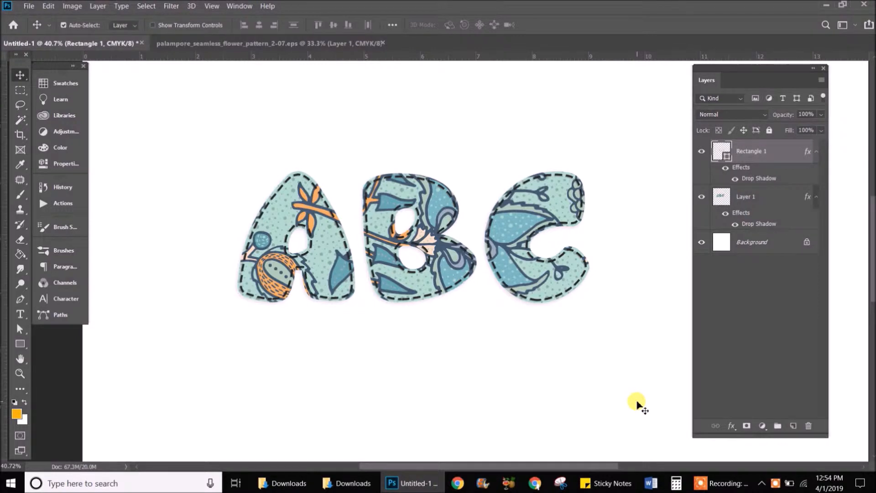
{"action": "mouse_move", "coordinate": [632, 403]}
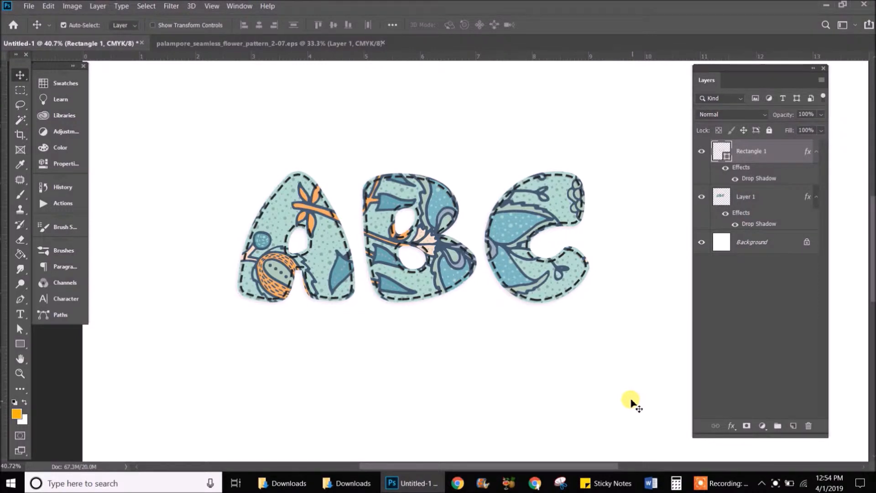
{"action": "mouse_move", "coordinate": [627, 401]}
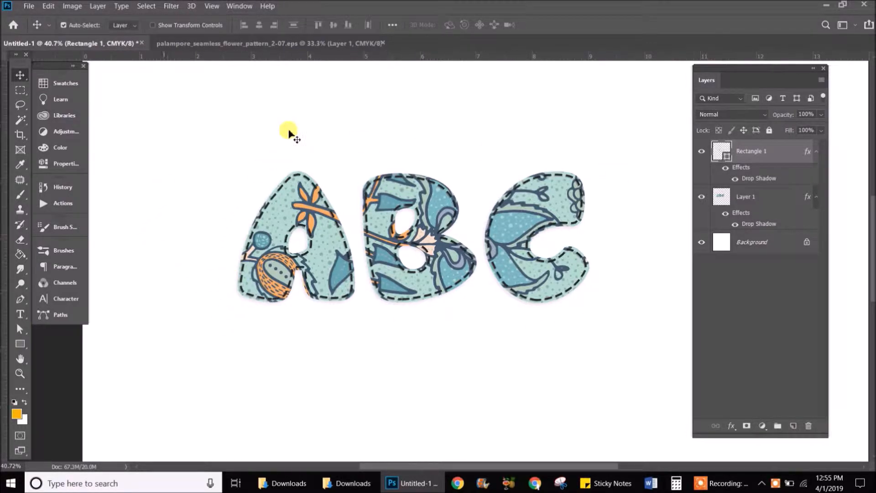
{"action": "mouse_move", "coordinate": [673, 281]}
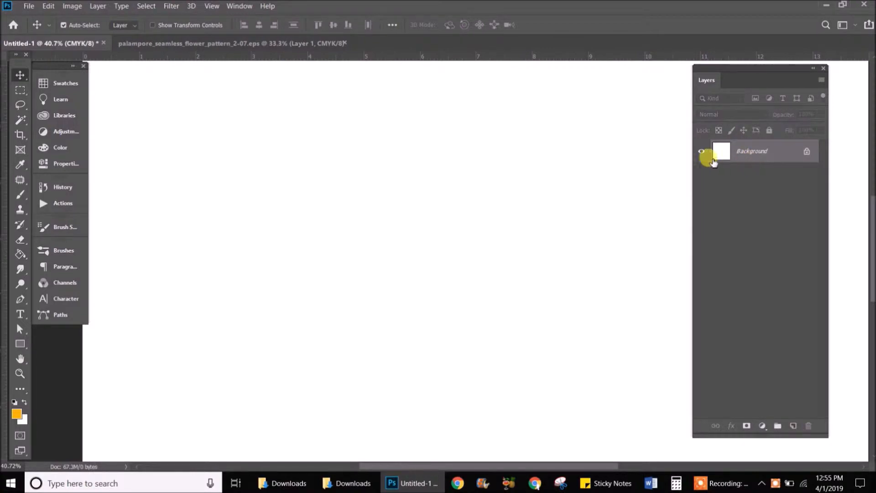
Type 'ABC' on the blank canvas in Candy Shop at 100 pt.
{"action": "left_click", "coordinate": [20, 314]}
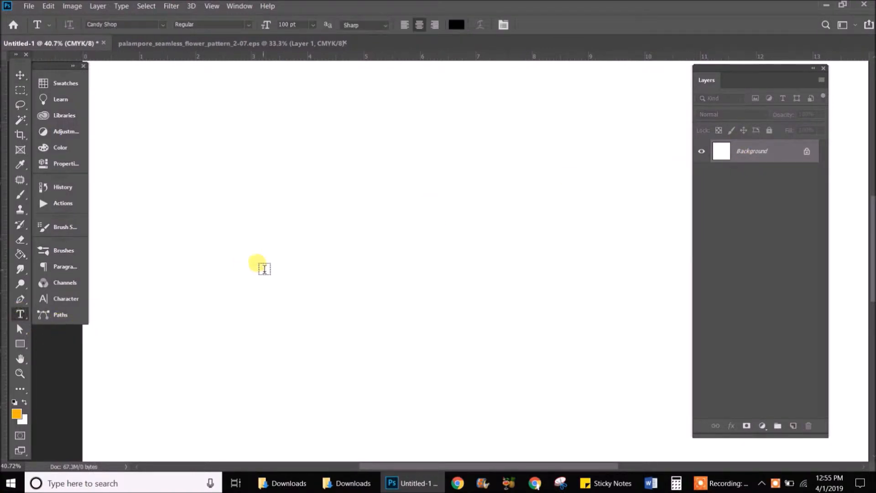
{"action": "type", "text": "Lorem Ipsum"}
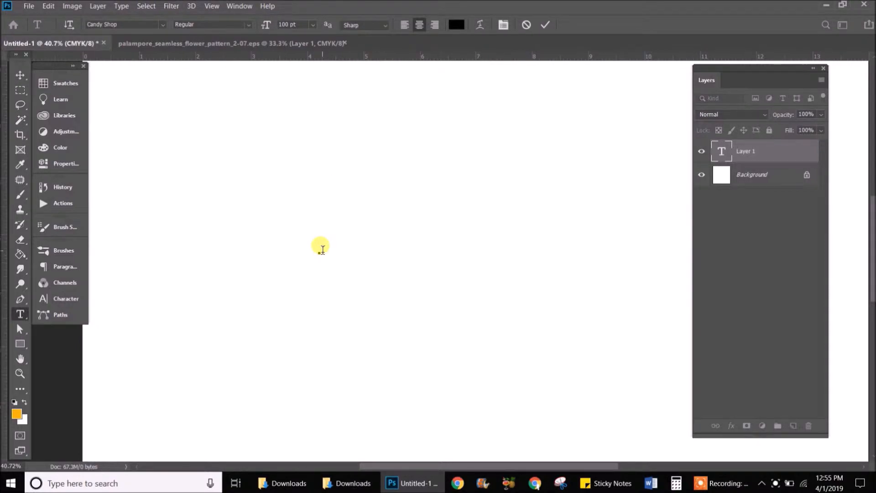
{"action": "type", "text": "ab"}
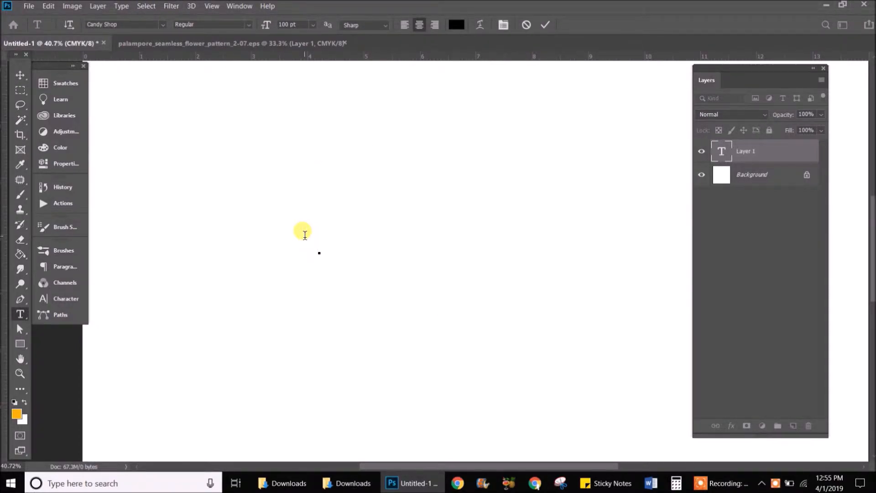
{"action": "type", "text": "AB"}
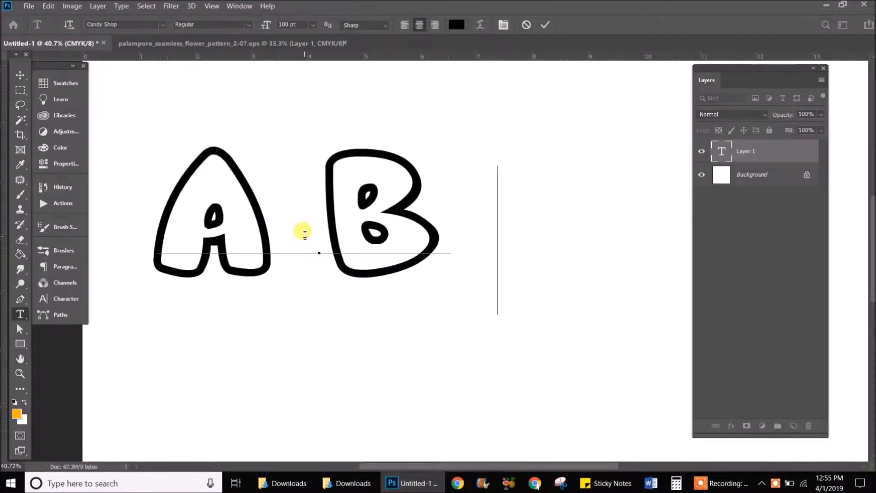
{"action": "type", "text": "C"}
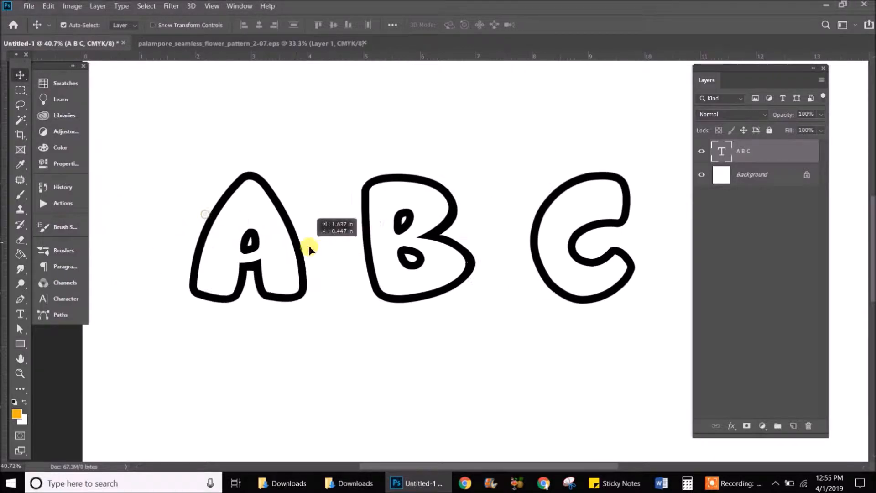
Move the ABC lettering toward the centre of the canvas.
{"action": "left_click_drag", "start_coordinate": [310, 249], "coordinate": [355, 257]}
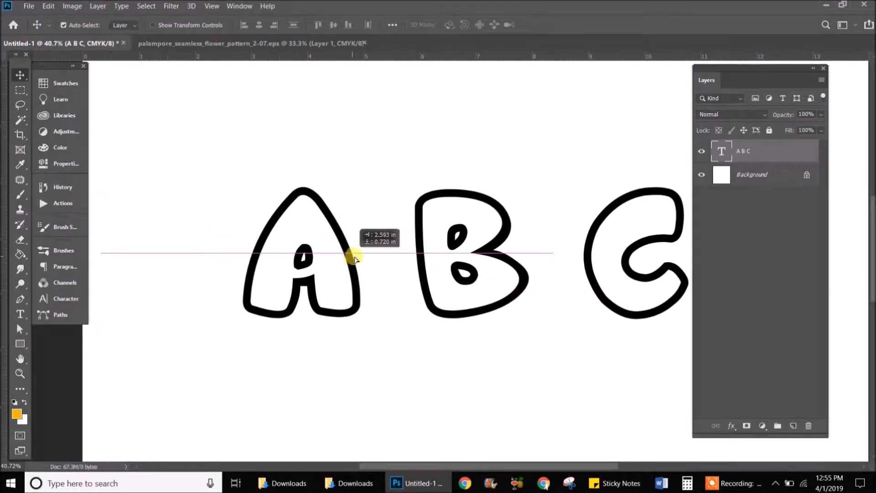
{"action": "left_click_drag", "start_coordinate": [355, 256], "coordinate": [439, 313]}
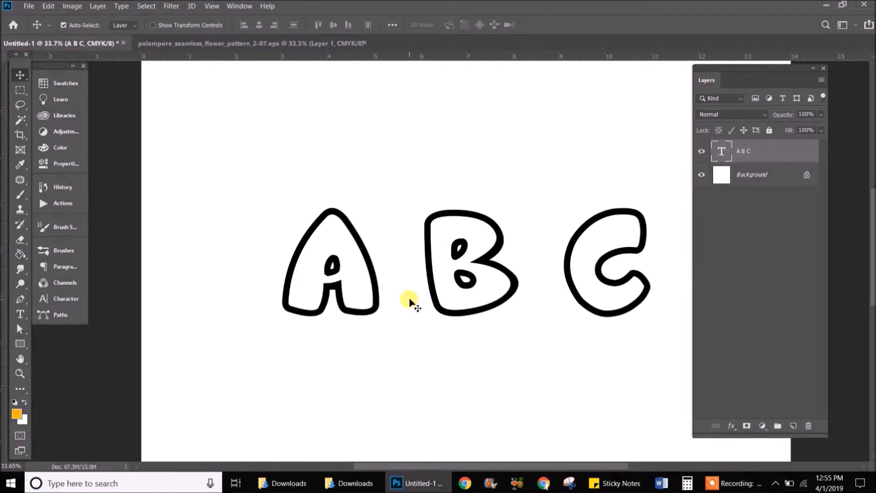
{"action": "left_click_drag", "start_coordinate": [408, 301], "coordinate": [424, 297]}
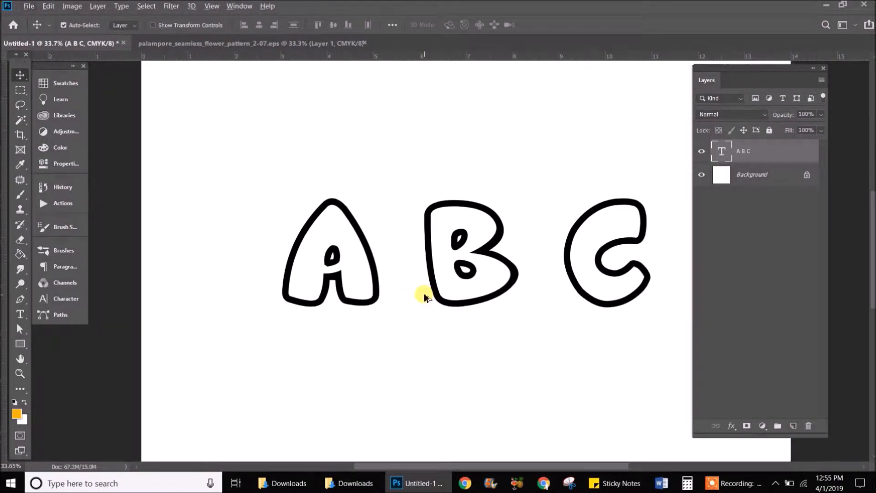
{"action": "scroll", "scroll_direction": "down", "scroll_amount": 3}
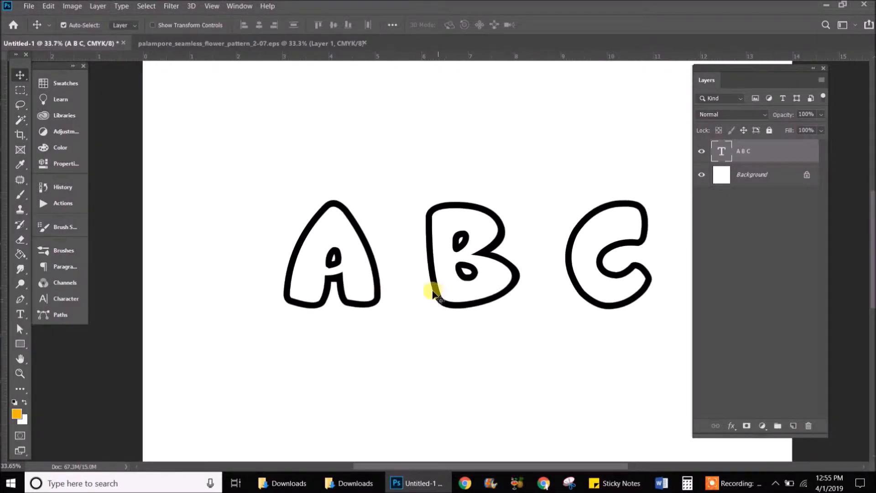
{"action": "mouse_move", "coordinate": [391, 303]}
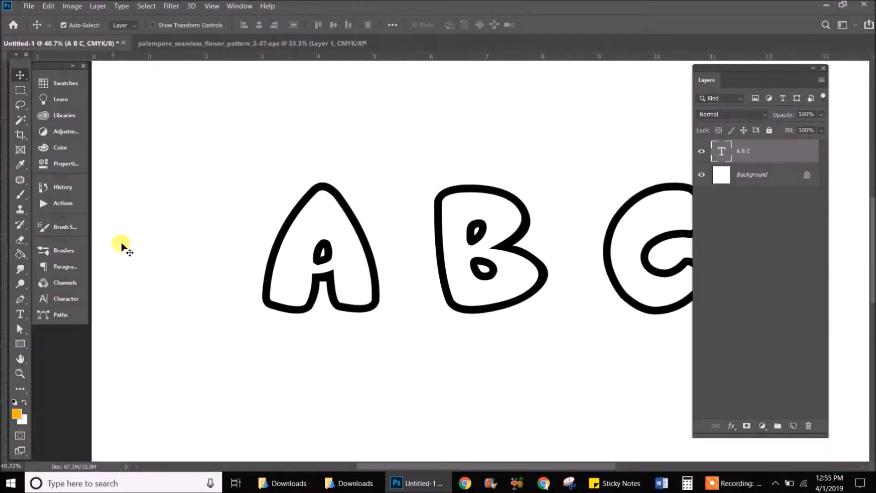
{"action": "mouse_move", "coordinate": [20, 122]}
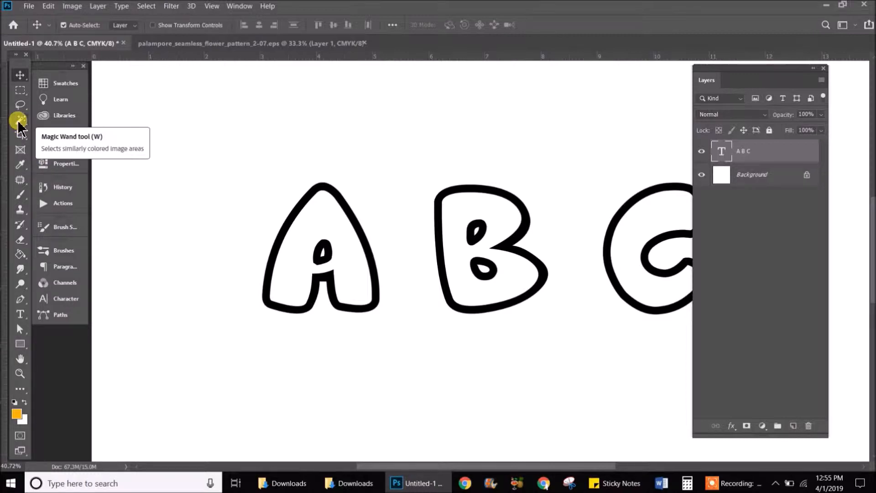
Paste the floral pattern into Untitled-1 and position it over the letters.
{"action": "left_click", "coordinate": [19, 119]}
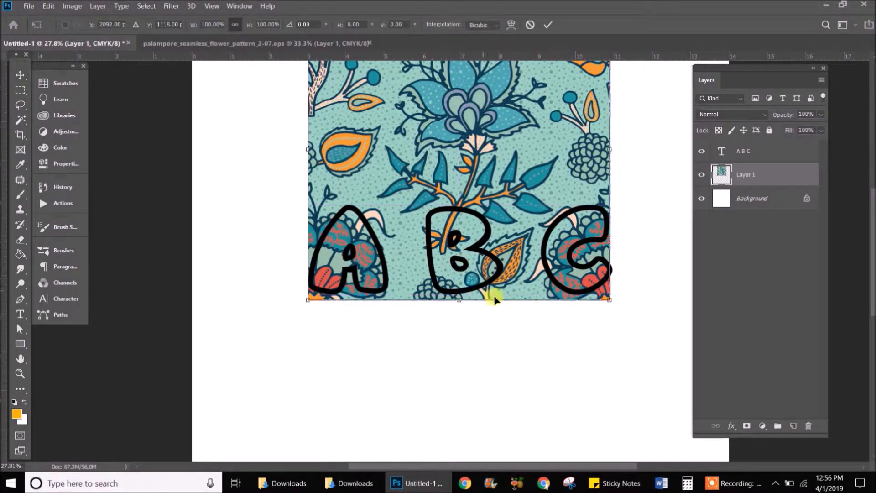
{"action": "left_click_drag", "start_coordinate": [610, 299], "coordinate": [619, 312]}
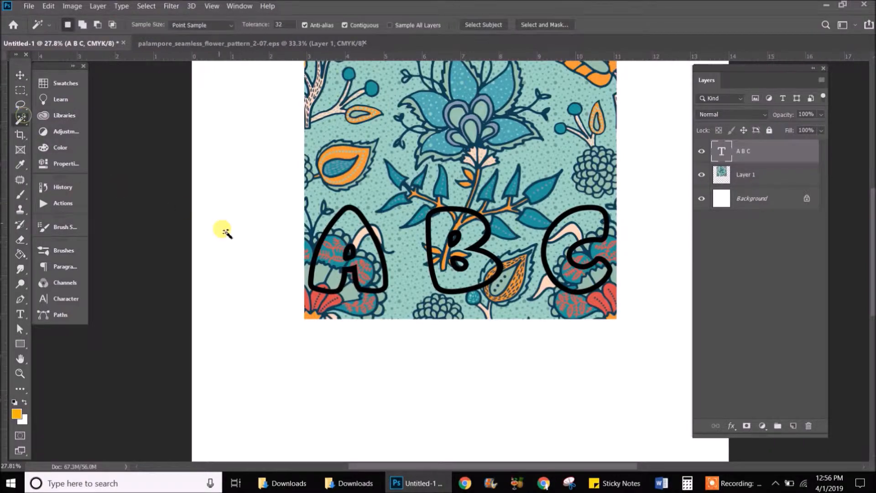
Magic Wand-select the A, B, C interiors, including B's hole, and remove the surrounding fabric.
{"action": "left_click", "coordinate": [378, 228]}
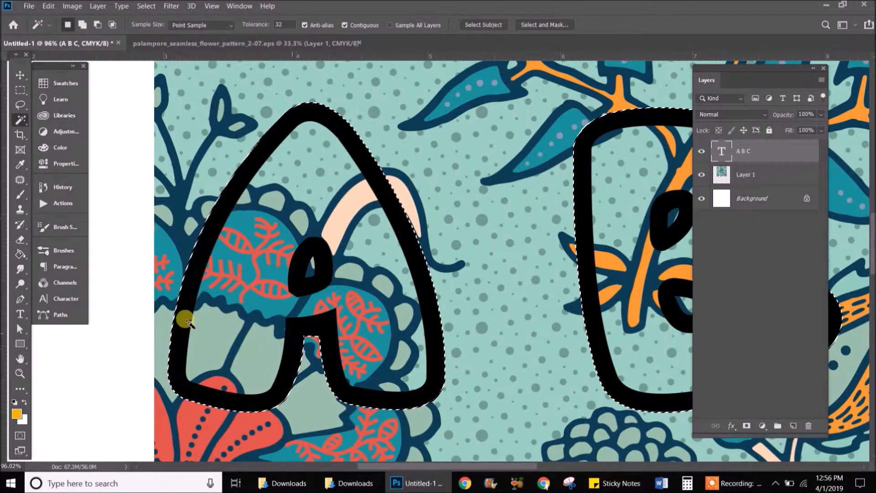
{"action": "mouse_move", "coordinate": [333, 187]}
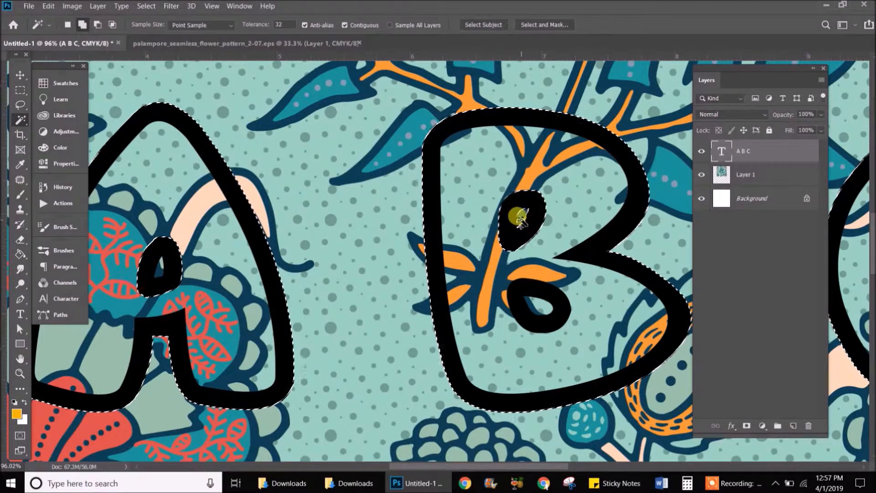
{"action": "left_click", "coordinate": [533, 307]}
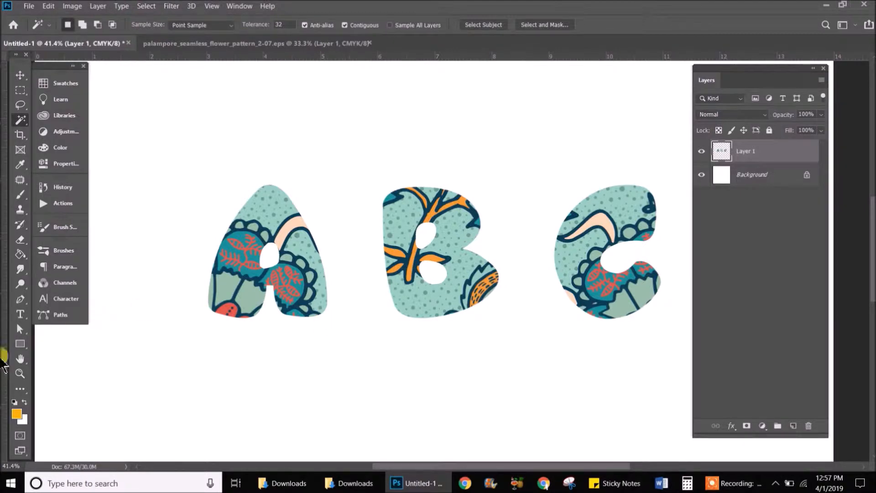
Give the Rectangle tool a dashed stroke with no fill.
{"action": "left_click", "coordinate": [20, 343]}
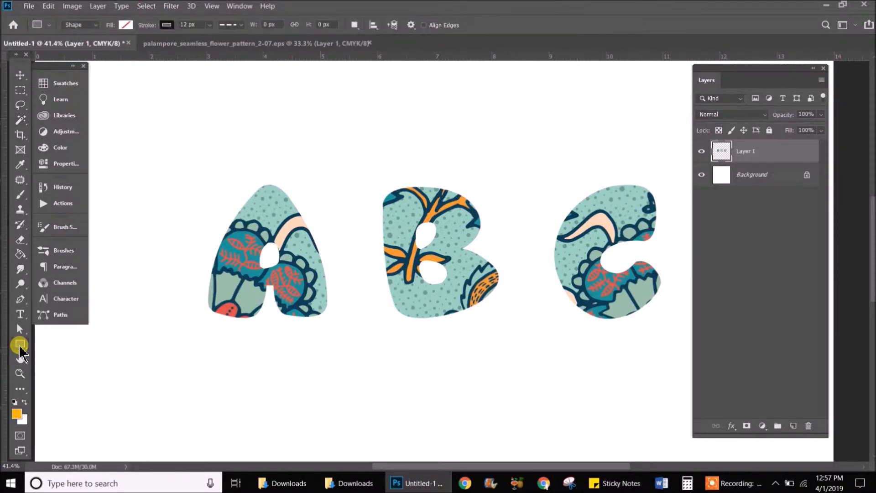
{"action": "left_click", "coordinate": [20, 343]}
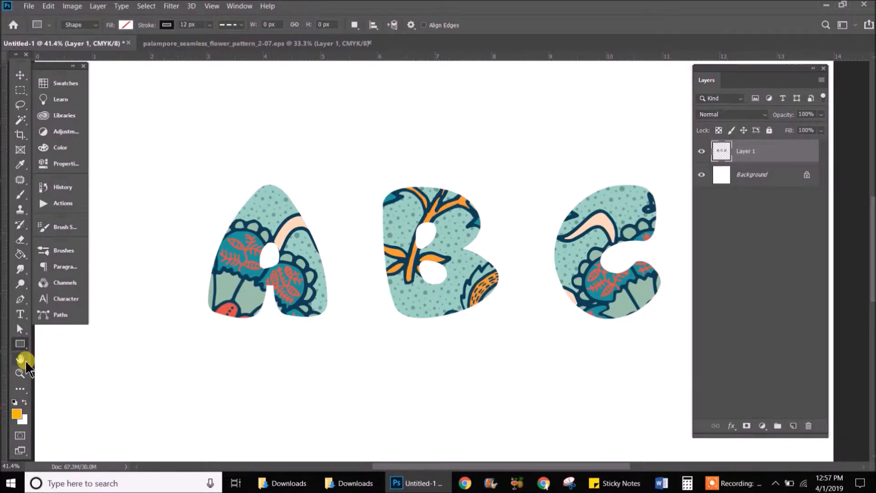
{"action": "mouse_move", "coordinate": [21, 358]}
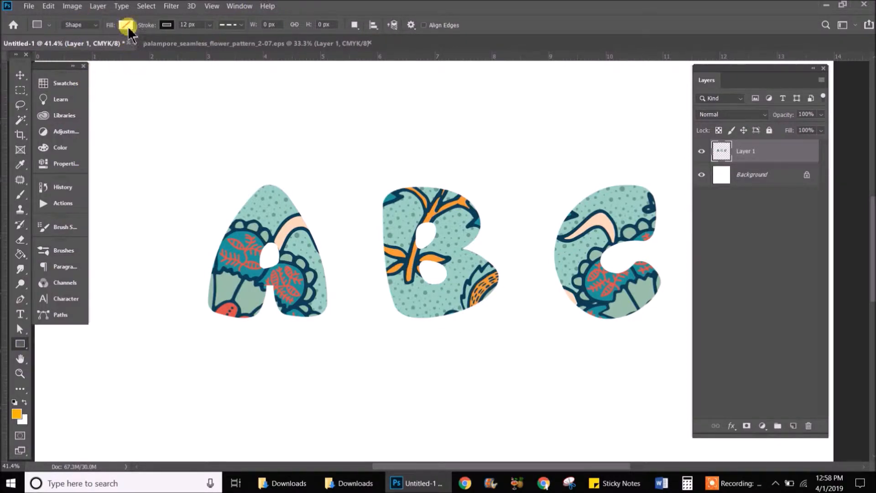
{"action": "left_click", "coordinate": [126, 25]}
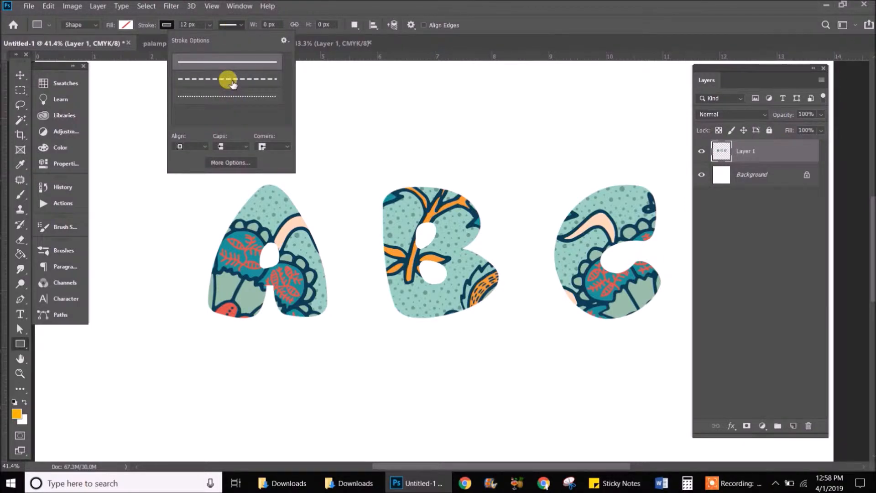
{"action": "left_click", "coordinate": [228, 80]}
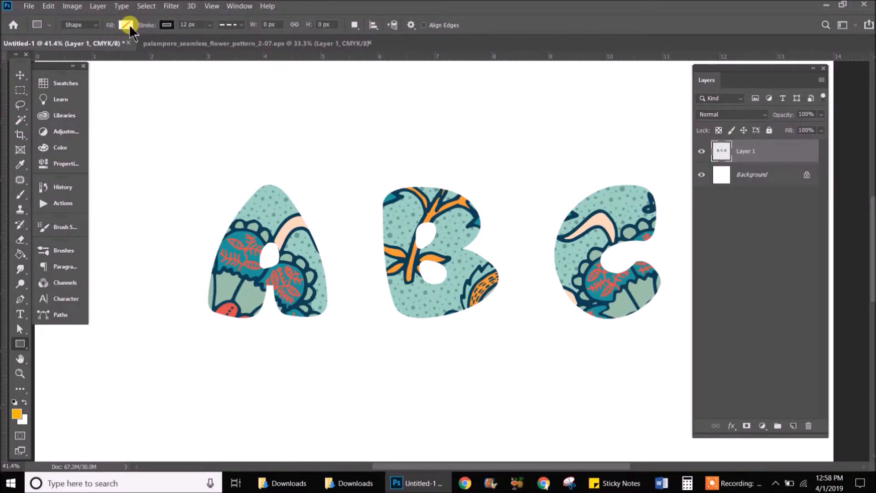
{"action": "left_click", "coordinate": [127, 25]}
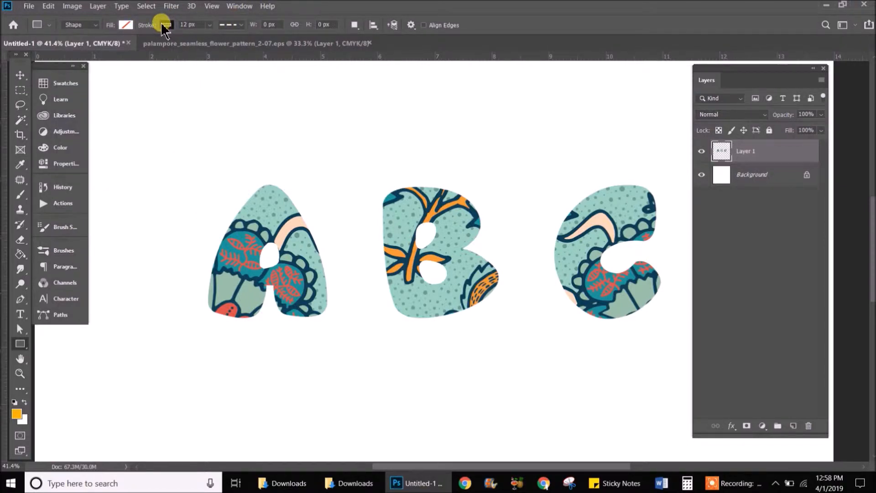
{"action": "mouse_move", "coordinate": [162, 28]}
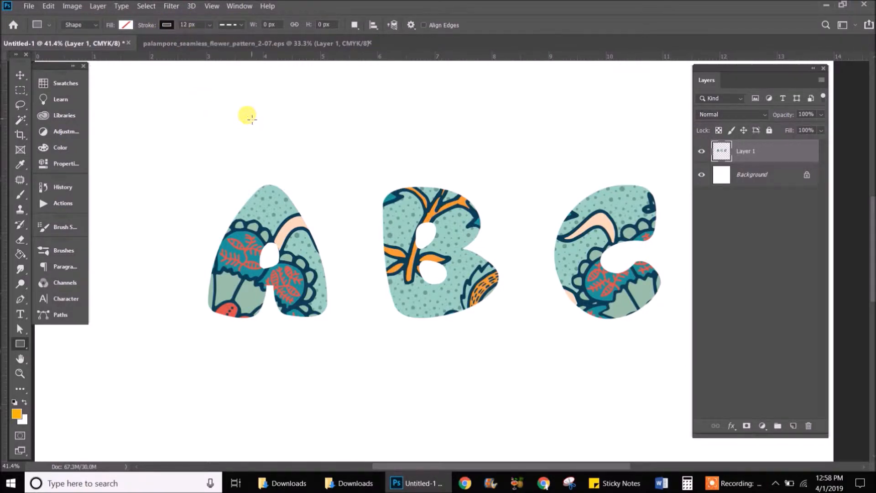
{"action": "mouse_move", "coordinate": [273, 186]}
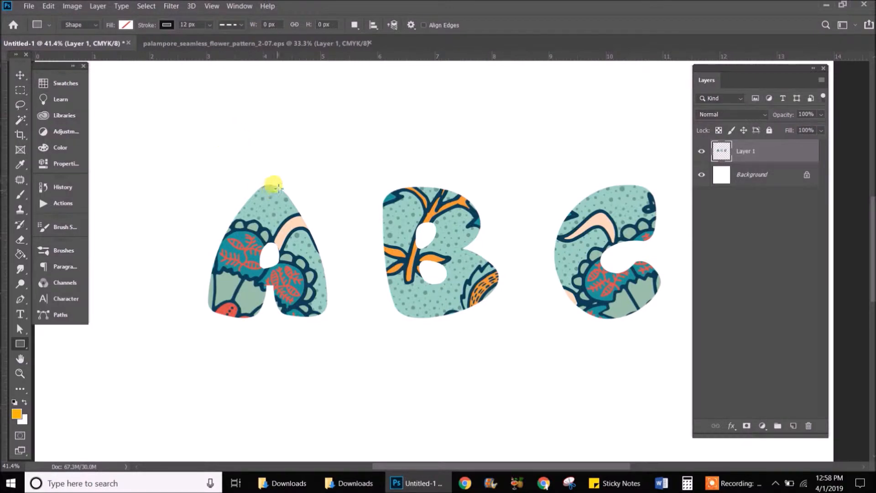
Set a 12 px stroke and switch the tool mode to Path.
{"action": "left_click", "coordinate": [229, 25]}
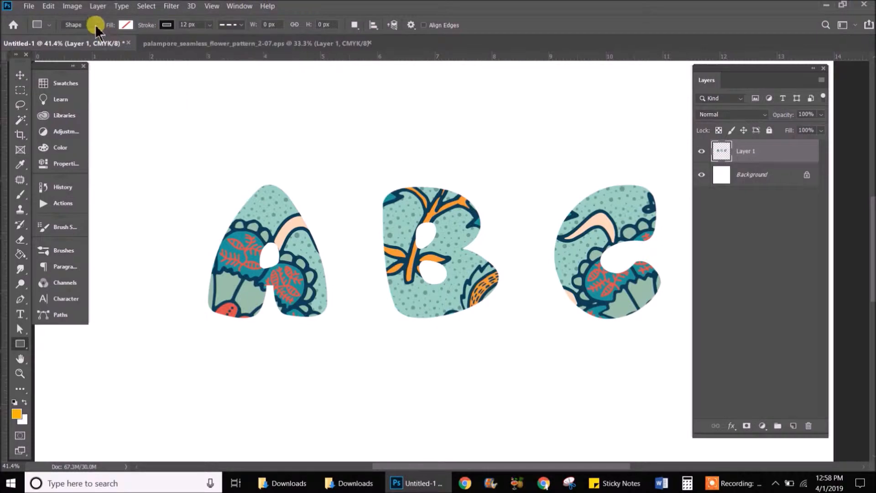
{"action": "left_click", "coordinate": [80, 25]}
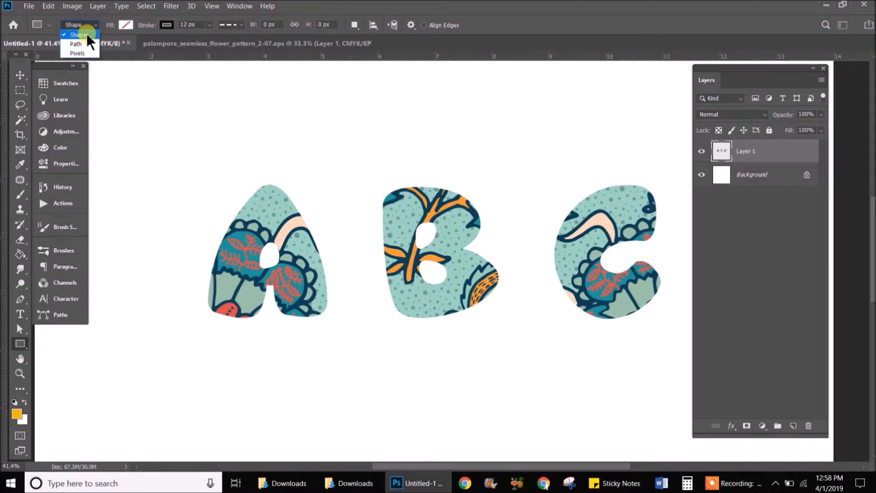
{"action": "left_click", "coordinate": [75, 44]}
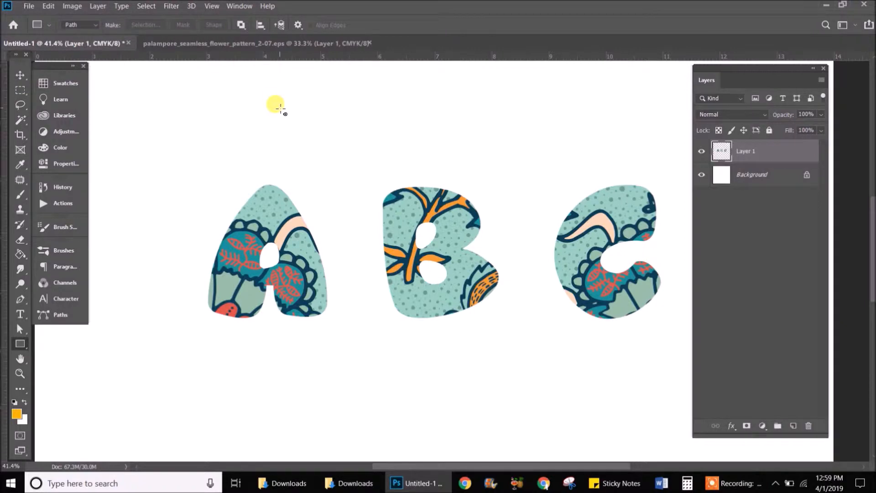
{"action": "mouse_move", "coordinate": [215, 83]}
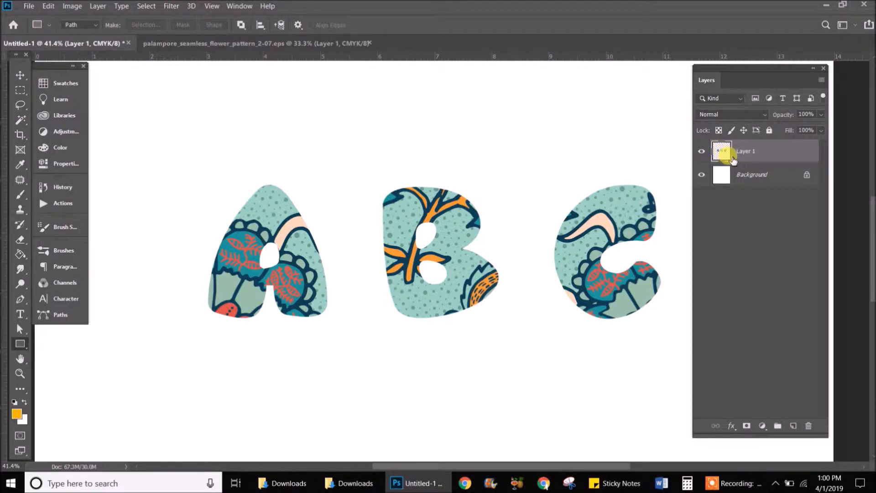
{"action": "mouse_move", "coordinate": [732, 160]}
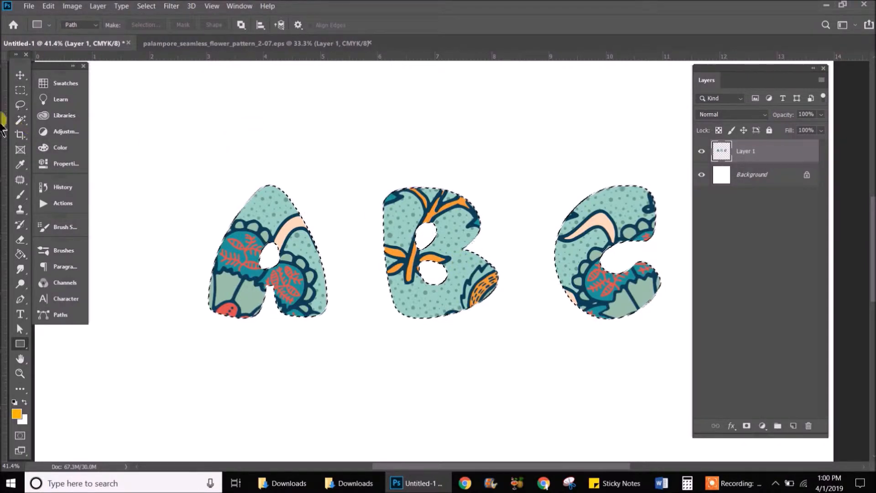
Smooth the letter selection with a 2 px radius using Select > Modify > Smooth.
{"action": "left_click", "coordinate": [20, 120]}
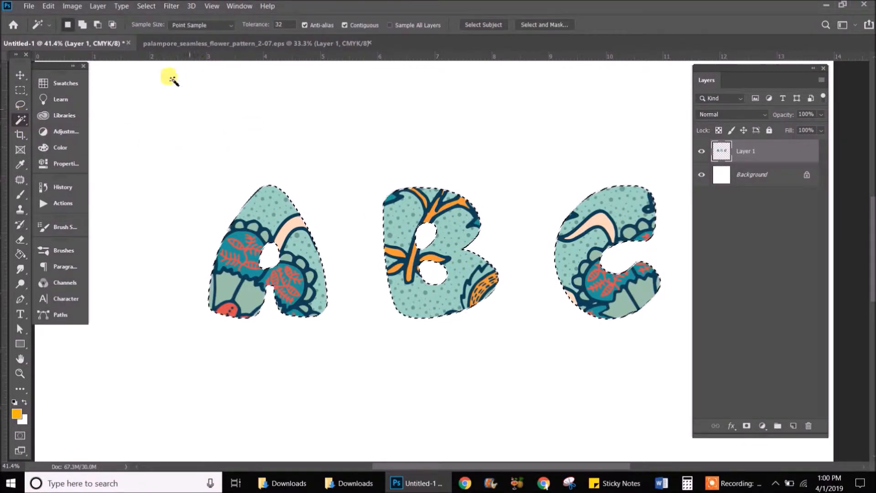
{"action": "left_click", "coordinate": [146, 6]}
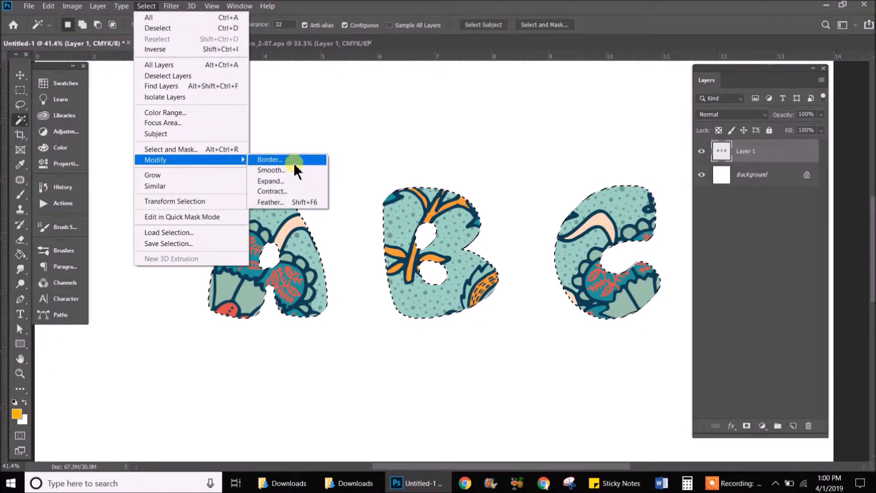
{"action": "left_click", "coordinate": [270, 170]}
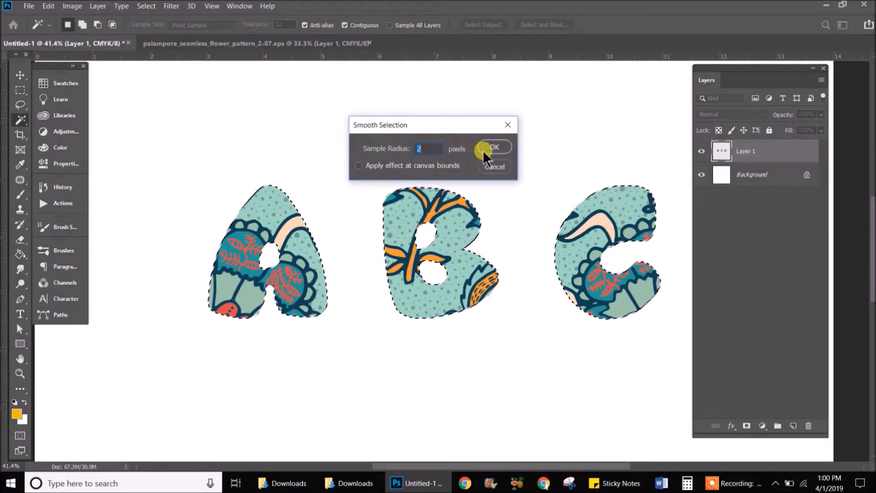
{"action": "left_click", "coordinate": [493, 147]}
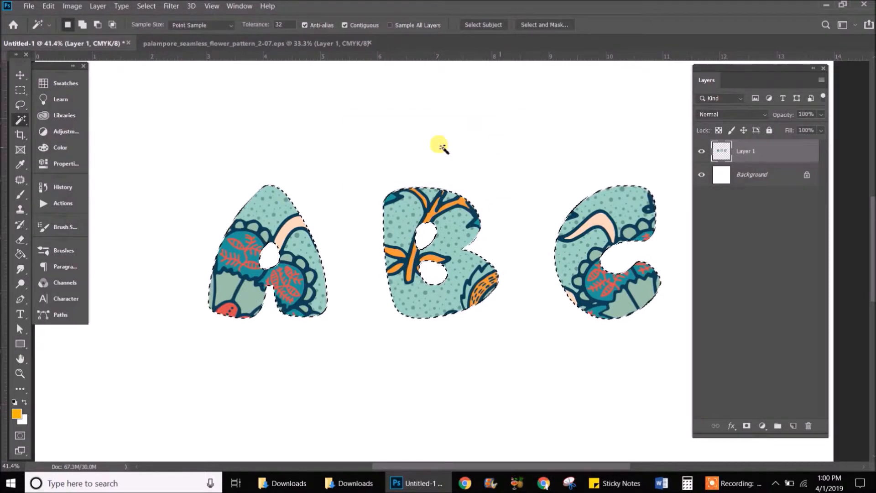
{"action": "left_click", "coordinate": [146, 6]}
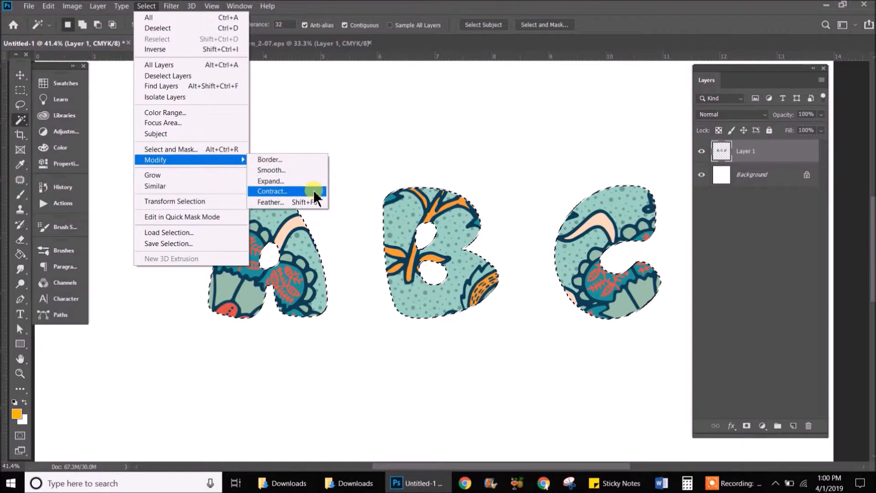
{"action": "mouse_move", "coordinate": [311, 194]}
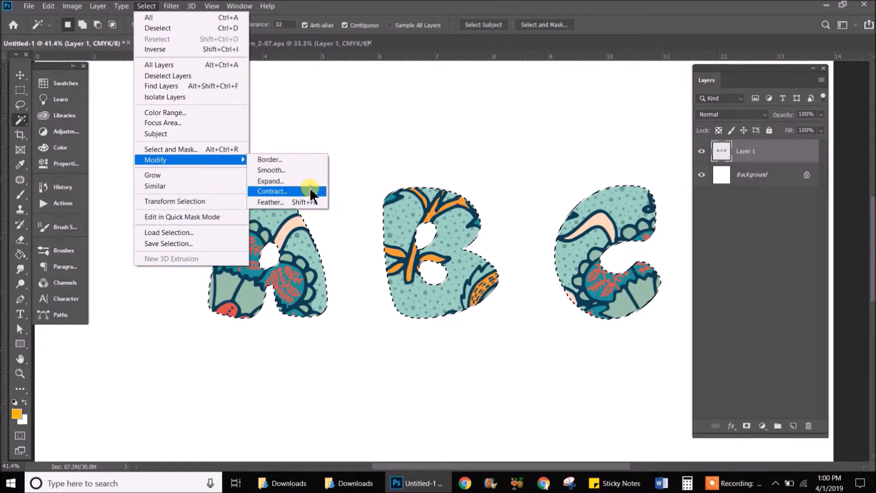
Contract the letter selection by 12 pixels.
{"action": "left_click", "coordinate": [271, 191]}
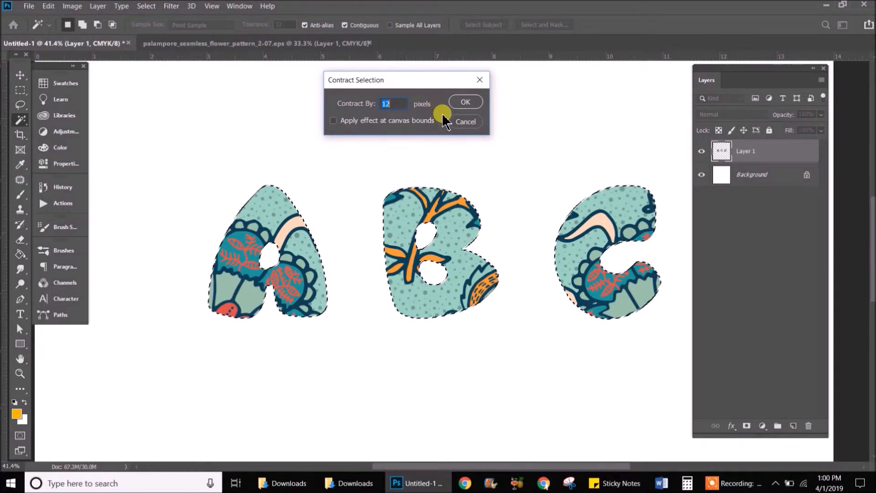
{"action": "left_click", "coordinate": [465, 102]}
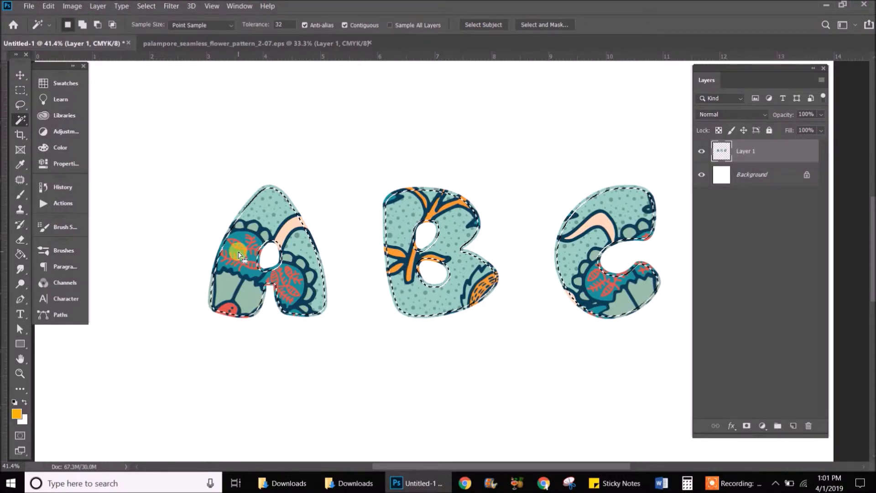
{"action": "right_click", "coordinate": [240, 254]}
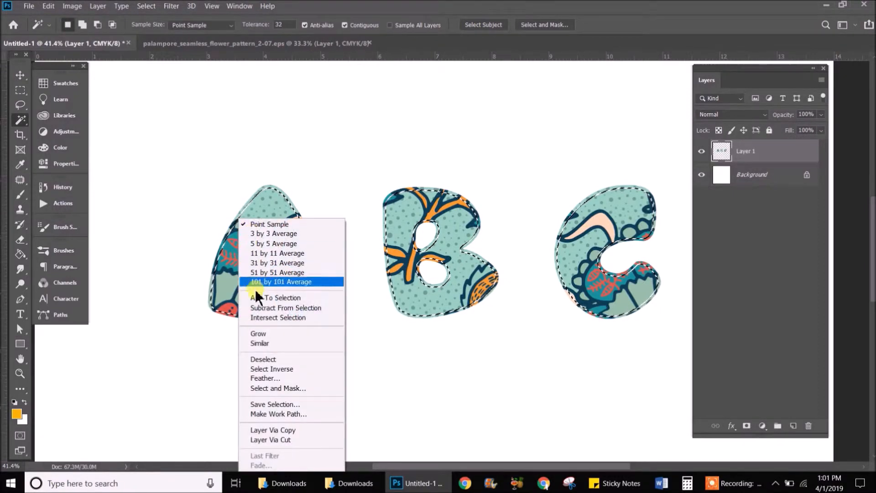
{"action": "mouse_move", "coordinate": [287, 413]}
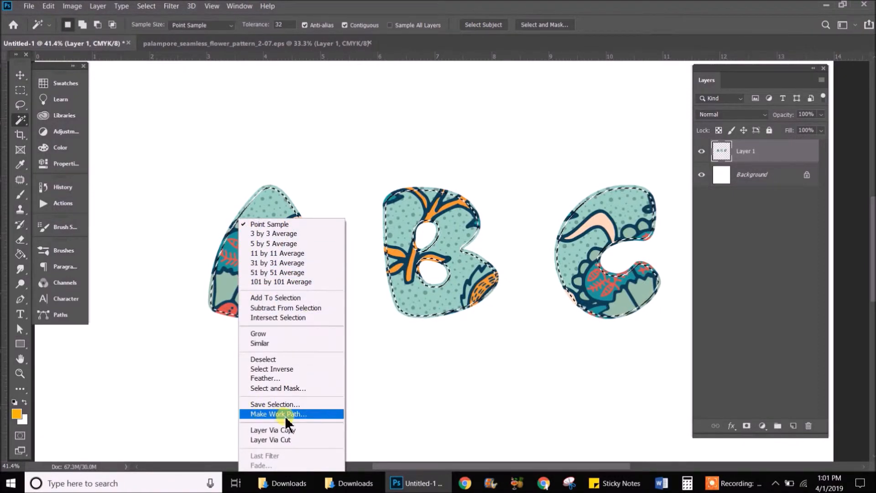
Make a work path from the selection with 2-pixel tolerance.
{"action": "left_click", "coordinate": [278, 414]}
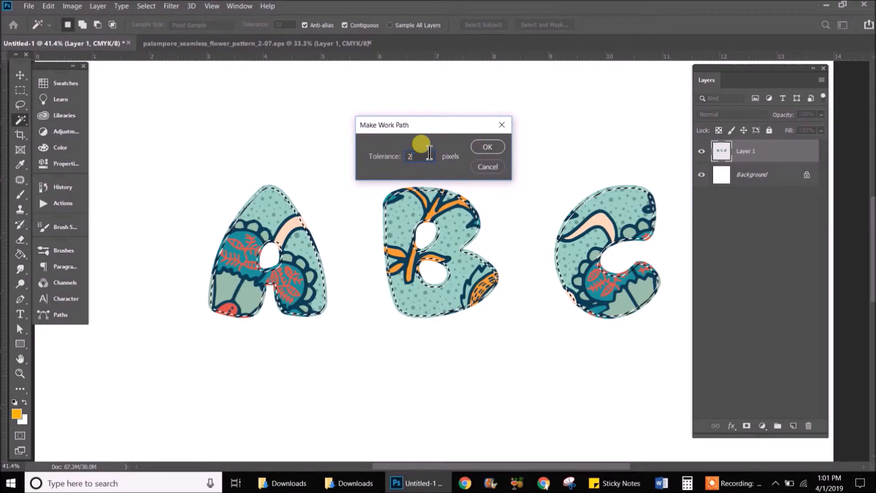
{"action": "left_click", "coordinate": [487, 146]}
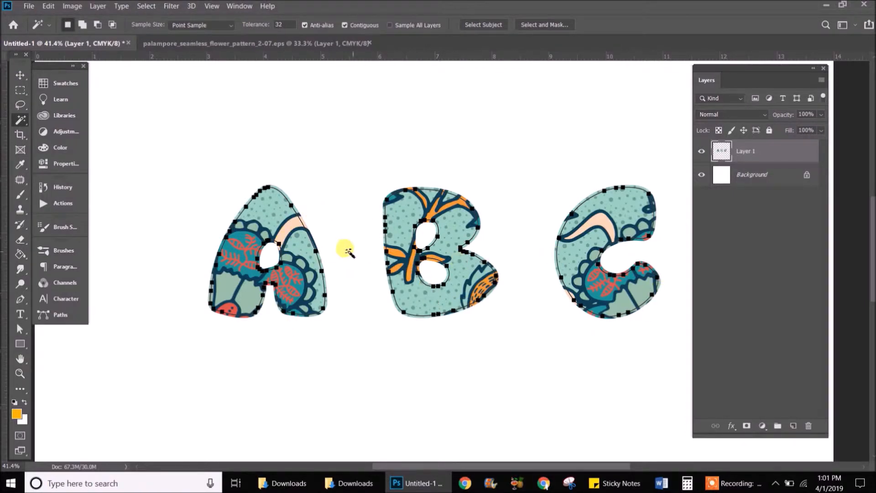
{"action": "mouse_move", "coordinate": [214, 213]}
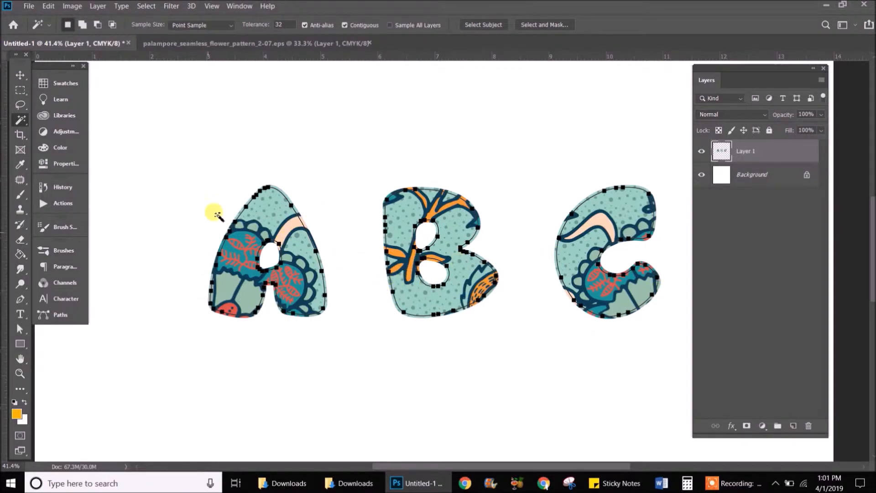
{"action": "mouse_move", "coordinate": [320, 352]}
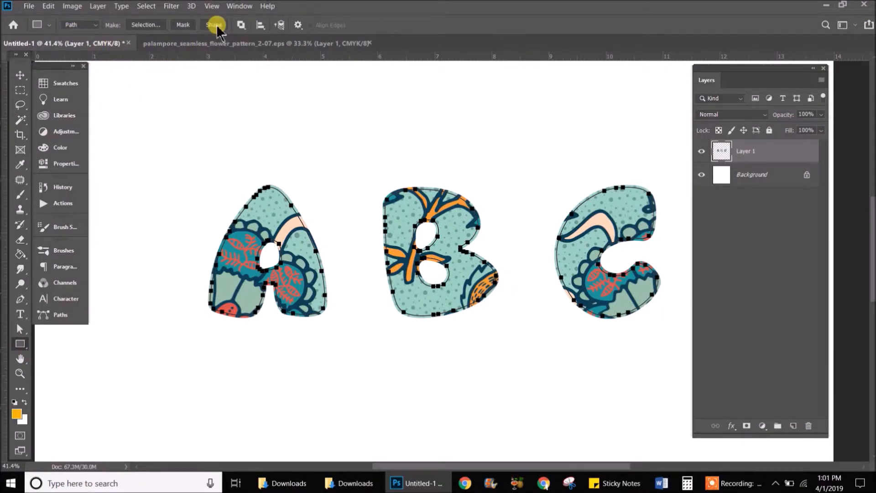
Create the Rectangle 1 shape layer from the work path with Make: Shape.
{"action": "left_click", "coordinate": [213, 25]}
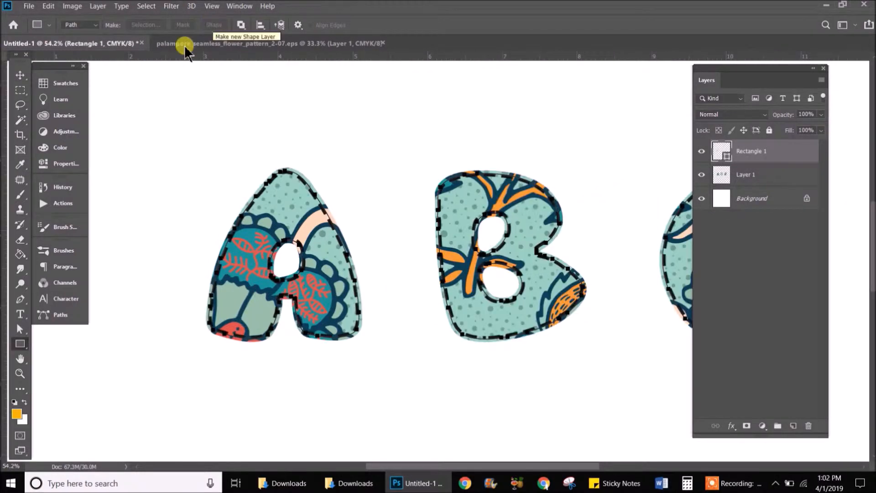
{"action": "left_click", "coordinate": [20, 122]}
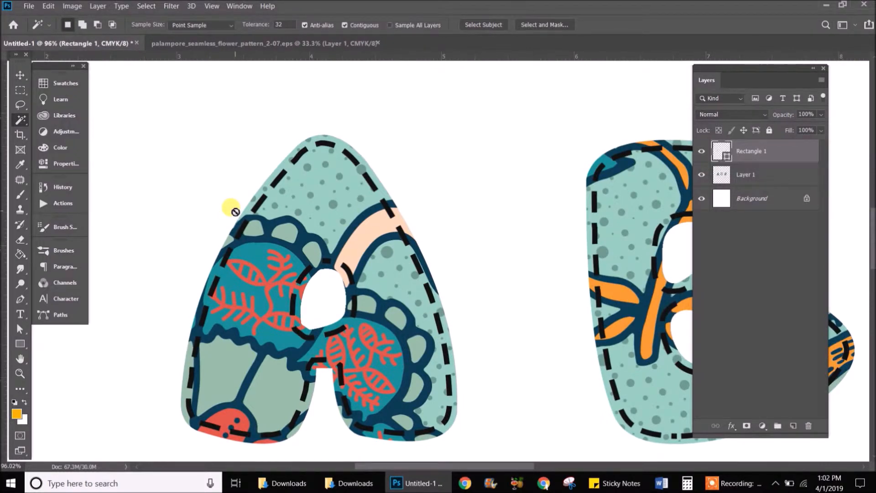
{"action": "mouse_move", "coordinate": [383, 241]}
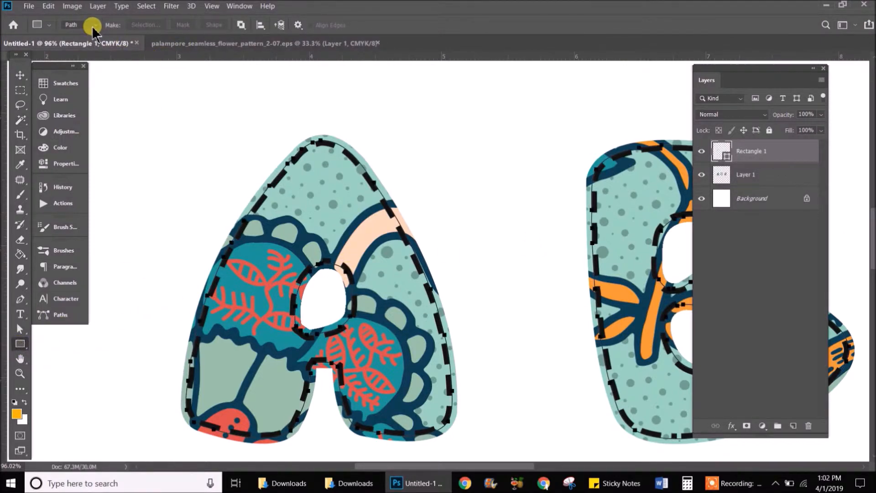
{"action": "mouse_move", "coordinate": [92, 25]}
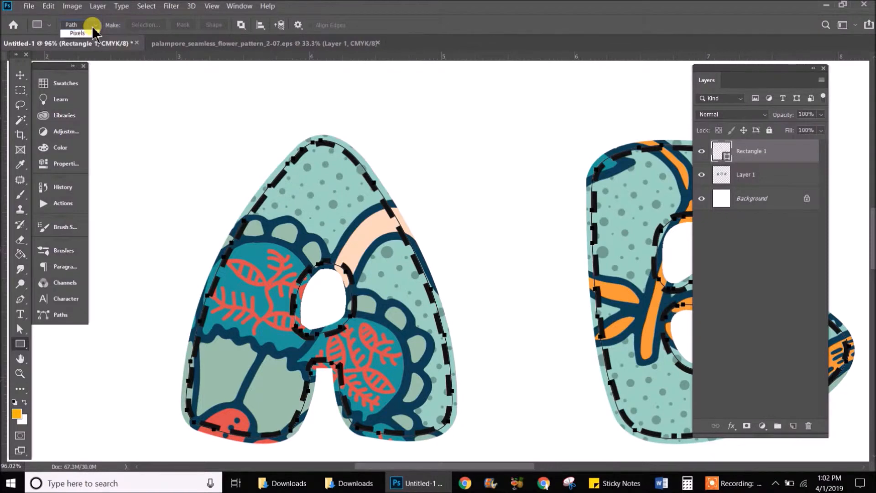
{"action": "left_click", "coordinate": [71, 32]}
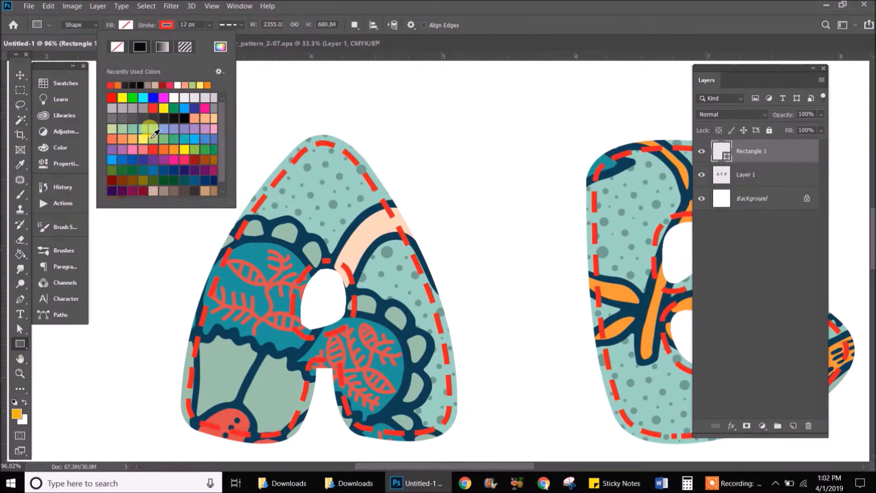
Set the dashed stitch outline to an 8 px black stroke.
{"action": "left_click", "coordinate": [163, 108]}
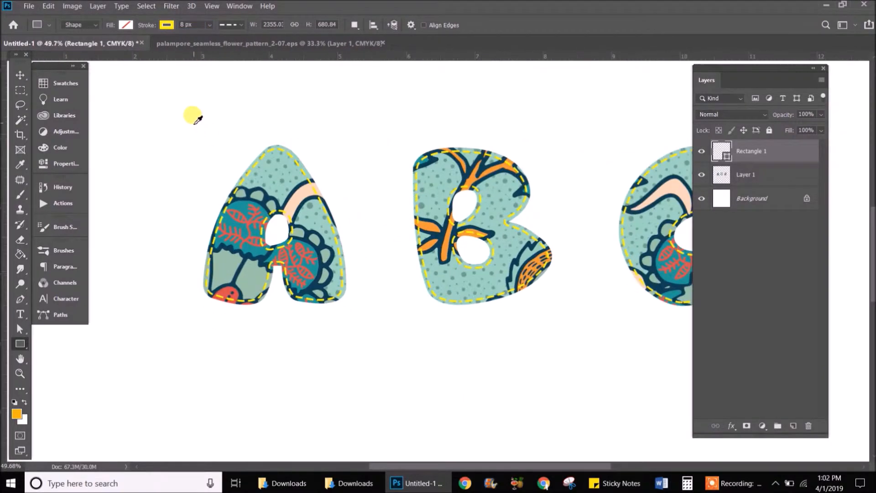
{"action": "left_click", "coordinate": [166, 24]}
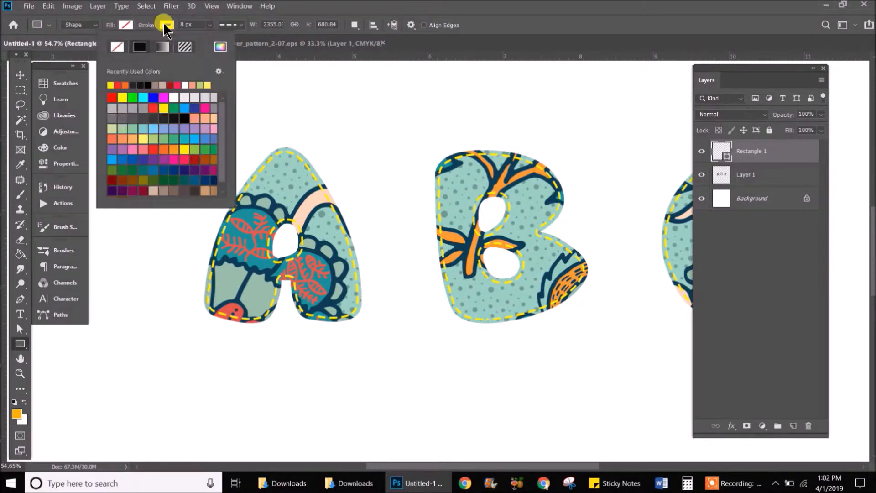
{"action": "left_click", "coordinate": [179, 112]}
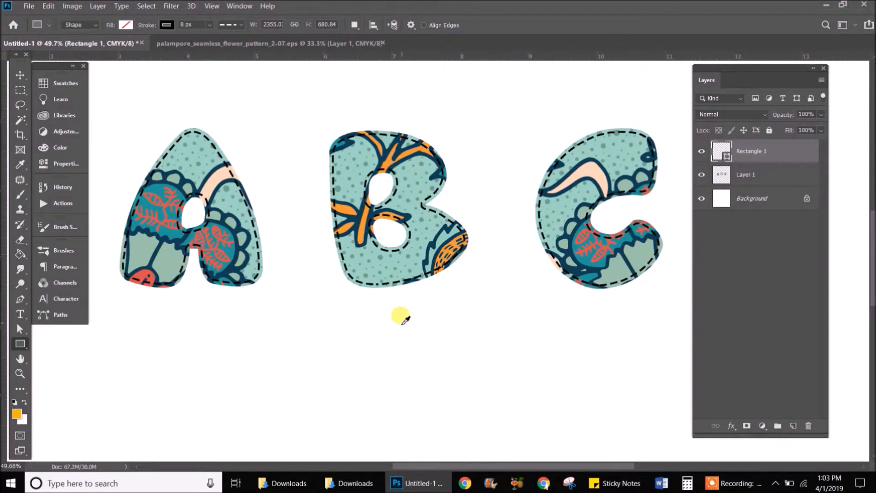
{"action": "mouse_move", "coordinate": [431, 289]}
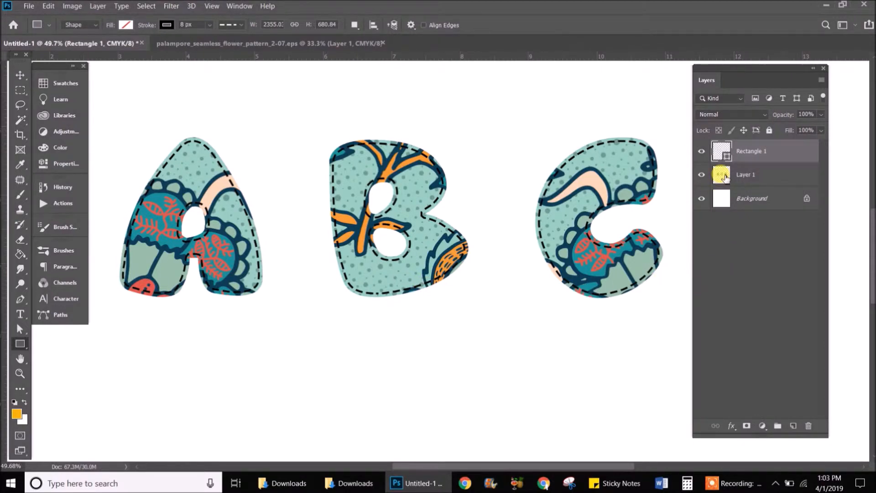
Set the fabric Layer 1 opacity to 73%.
{"action": "left_click", "coordinate": [745, 174]}
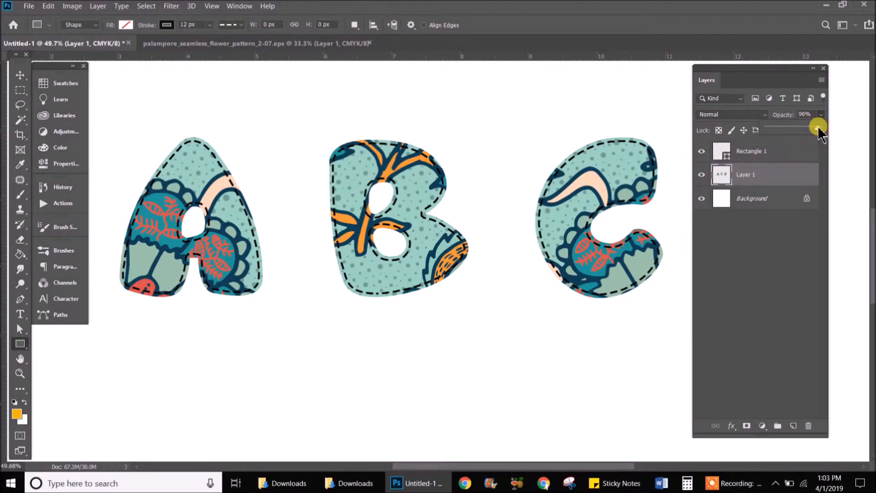
{"action": "left_click_drag", "start_coordinate": [818, 128], "coordinate": [809, 127]}
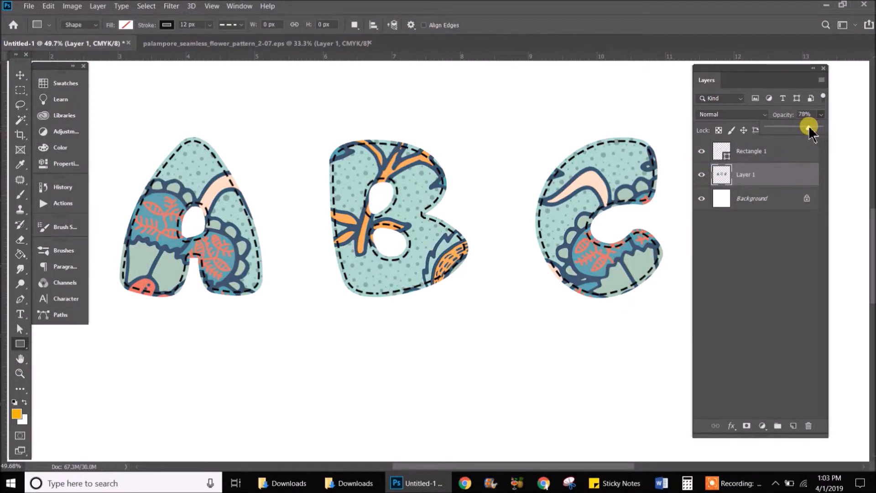
{"action": "left_click_drag", "start_coordinate": [809, 126], "coordinate": [807, 126]}
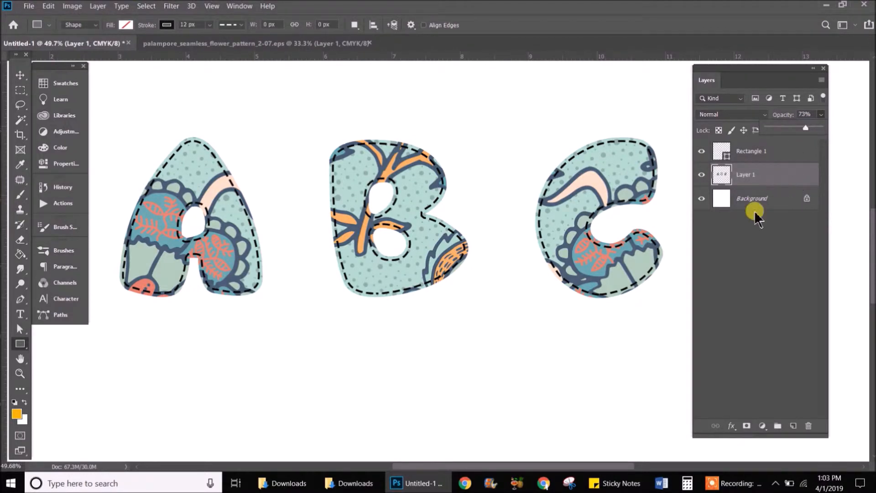
{"action": "mouse_move", "coordinate": [741, 211]}
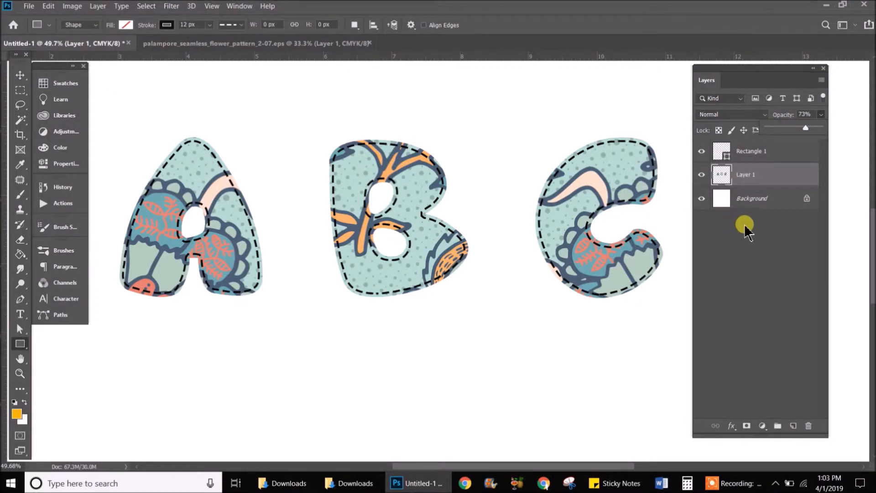
{"action": "left_click", "coordinate": [752, 151]}
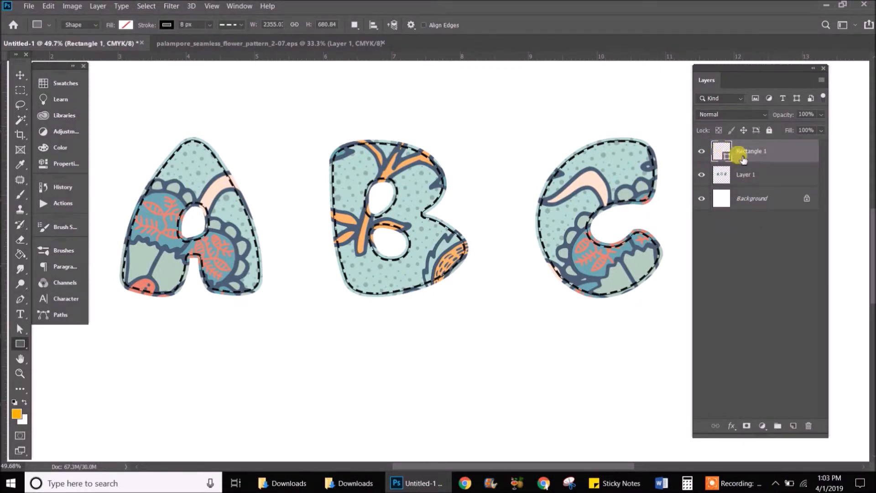
Add a black drop shadow to the Rectangle 1 outline at 18% opacity, 5 px distance.
{"action": "right_click", "coordinate": [749, 151]}
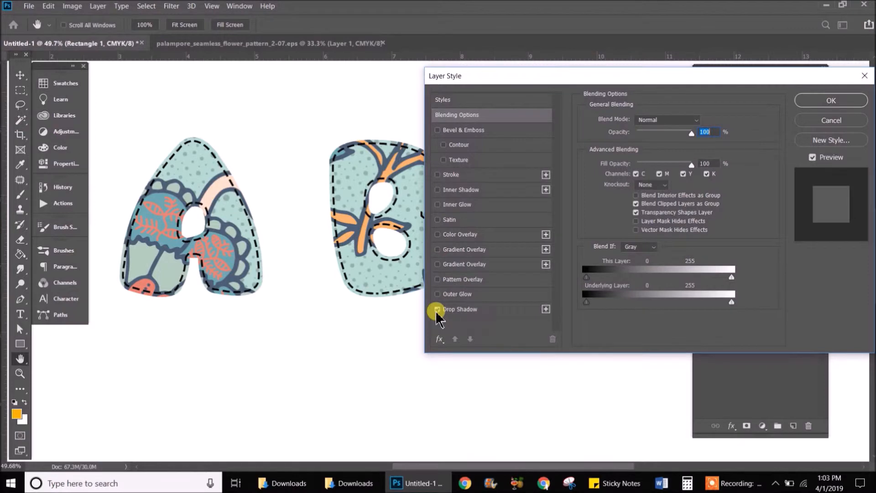
{"action": "left_click", "coordinate": [437, 309]}
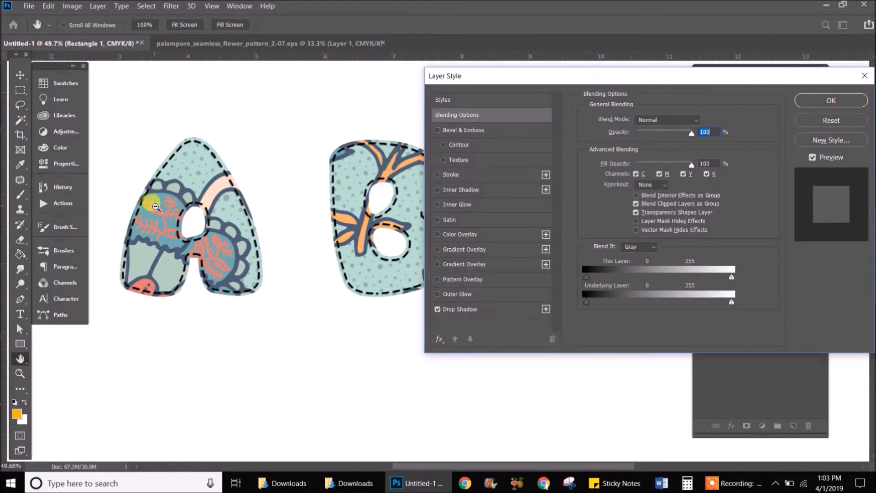
{"action": "left_click", "coordinate": [460, 309]}
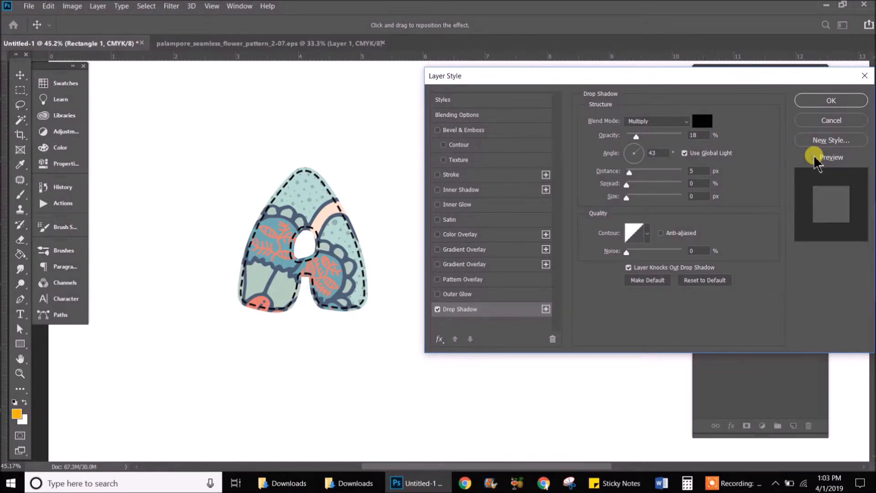
{"action": "left_click", "coordinate": [812, 157]}
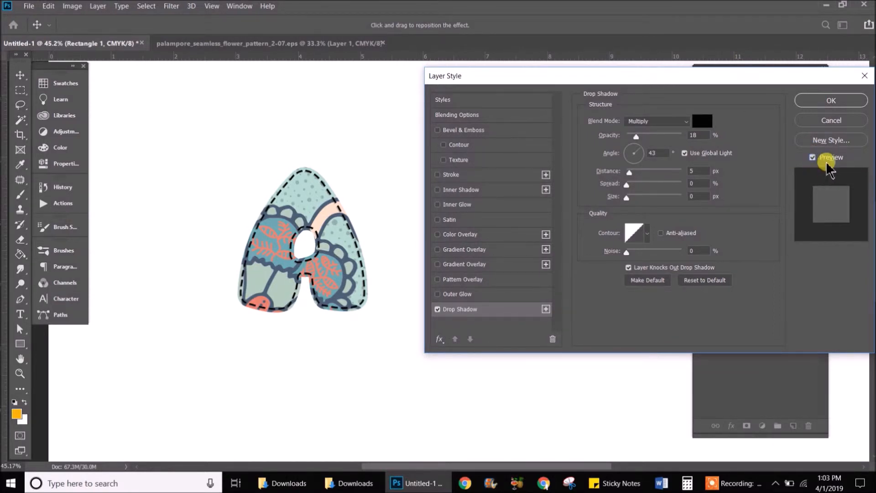
{"action": "left_click", "coordinate": [831, 100]}
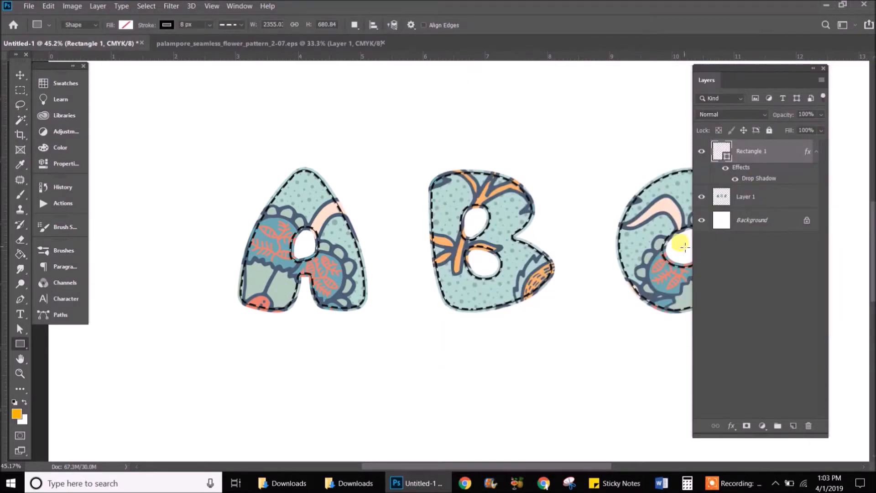
Apply the matching 18% opacity, 5 px drop shadow to the Layer 1 fabric letters.
{"action": "right_click", "coordinate": [759, 196]}
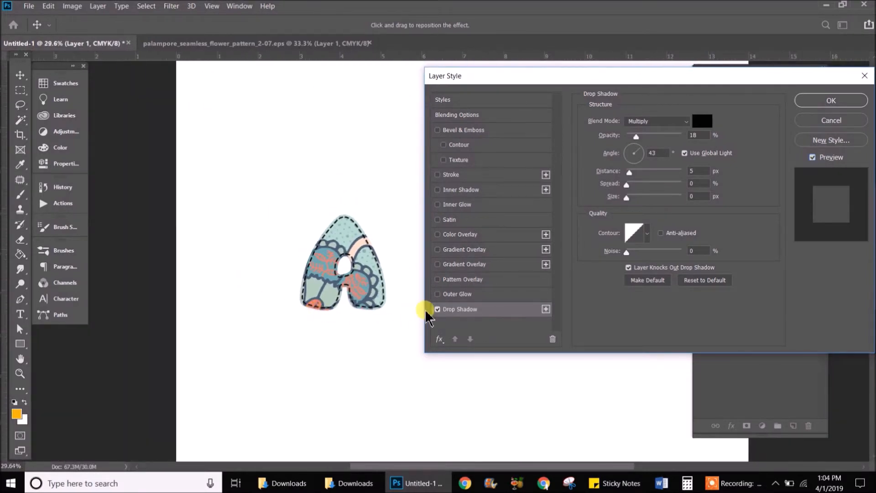
{"action": "mouse_move", "coordinate": [461, 307]}
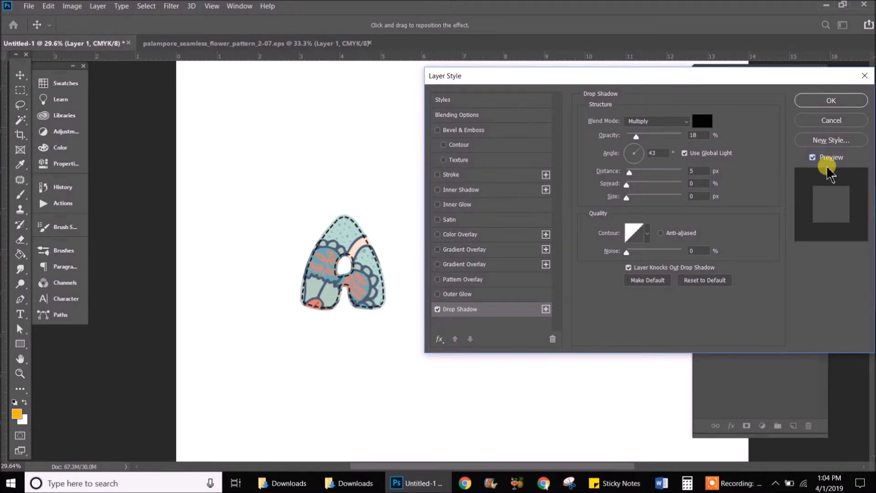
{"action": "left_click", "coordinate": [830, 101]}
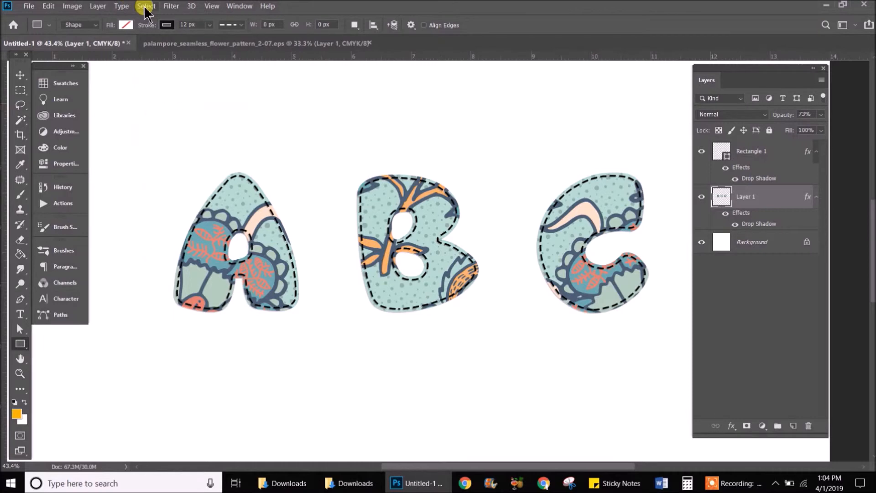
{"action": "left_click", "coordinate": [98, 6]}
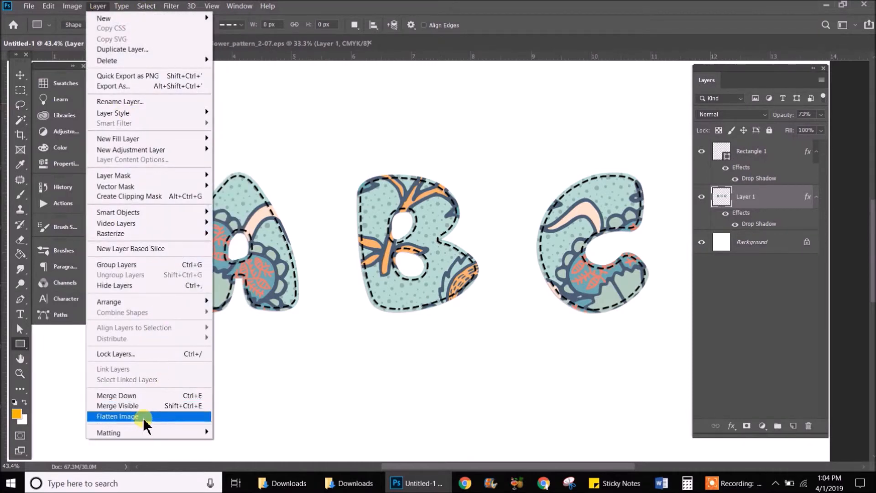
{"action": "left_click", "coordinate": [117, 416]}
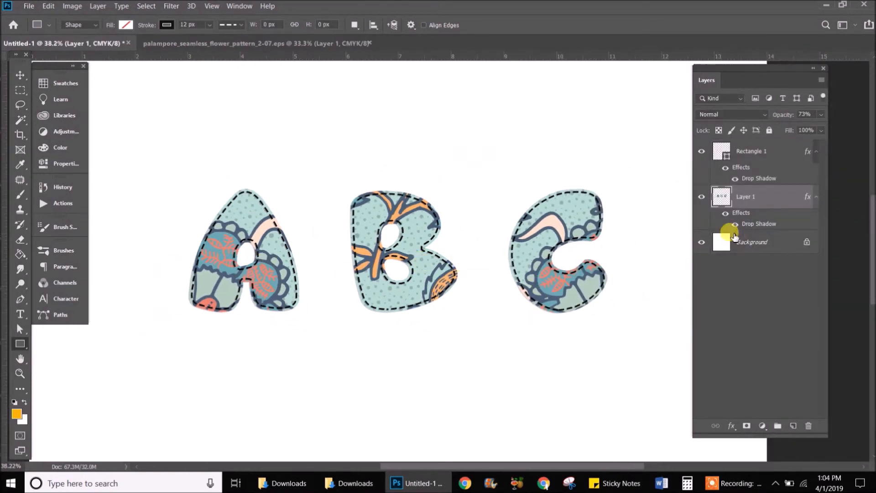
{"action": "left_click", "coordinate": [702, 197]}
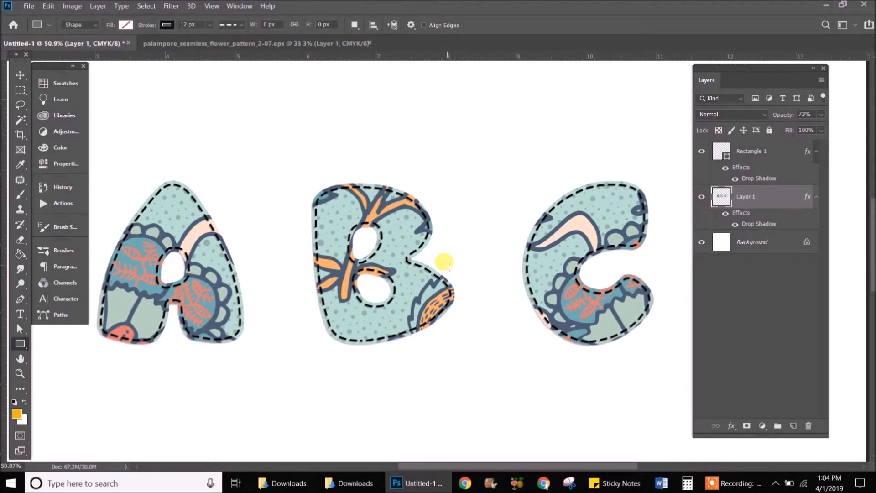
{"action": "mouse_move", "coordinate": [709, 190]}
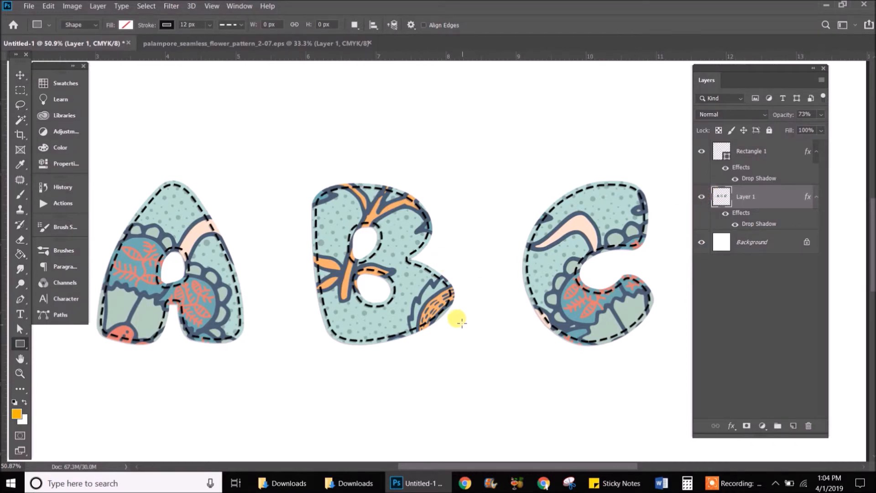
{"action": "mouse_move", "coordinate": [190, 349]}
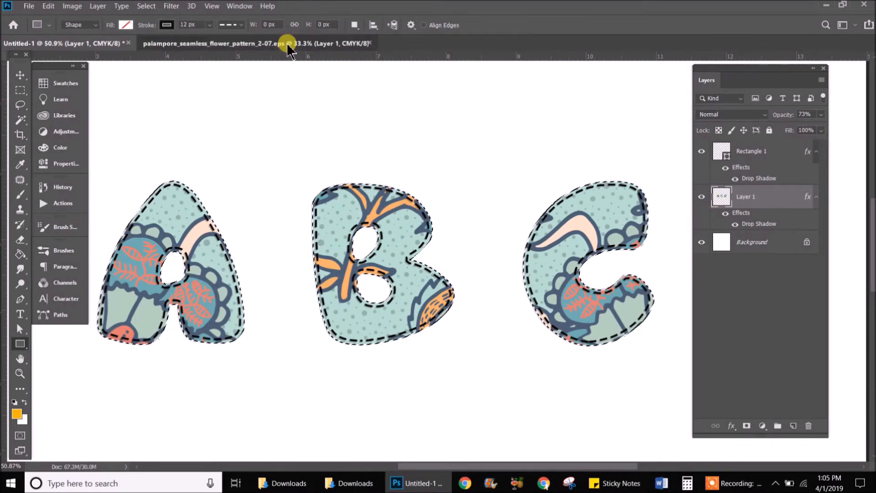
Bring the palampore floral fabric into Untitled-1 and position a different pattern area over the letters.
{"action": "left_click", "coordinate": [257, 43]}
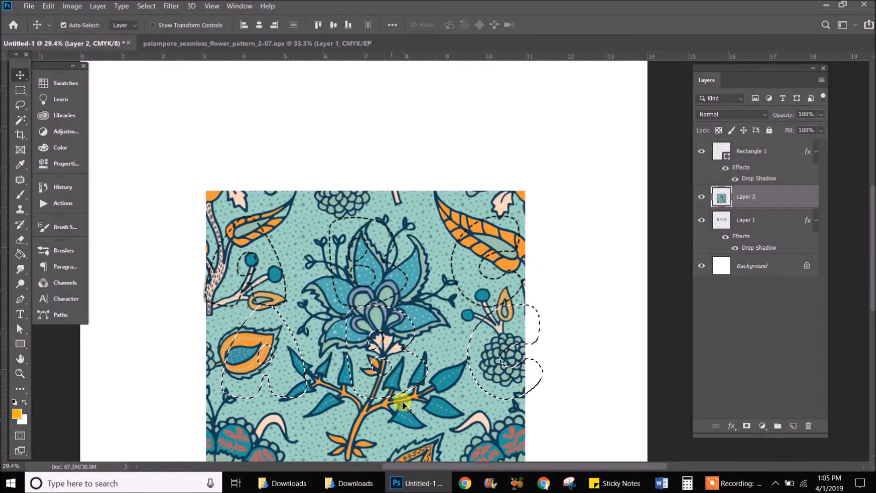
{"action": "left_click_drag", "start_coordinate": [405, 406], "coordinate": [405, 424]}
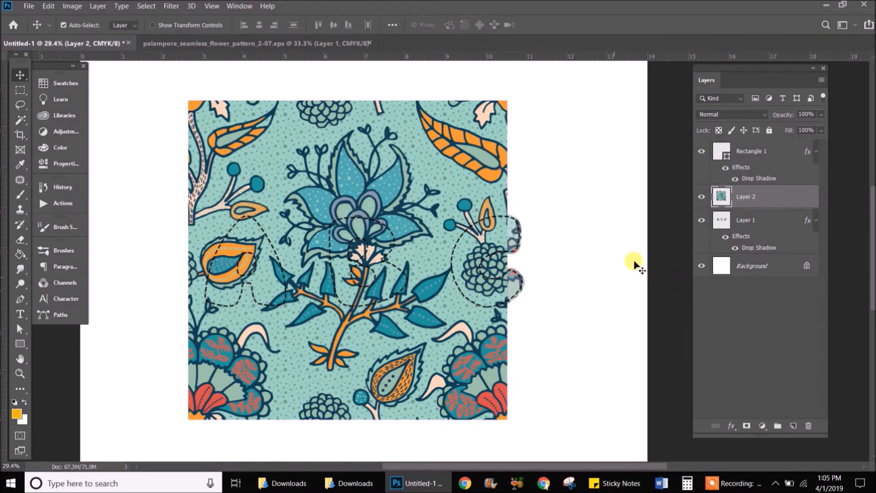
{"action": "left_click_drag", "start_coordinate": [634, 265], "coordinate": [455, 192]}
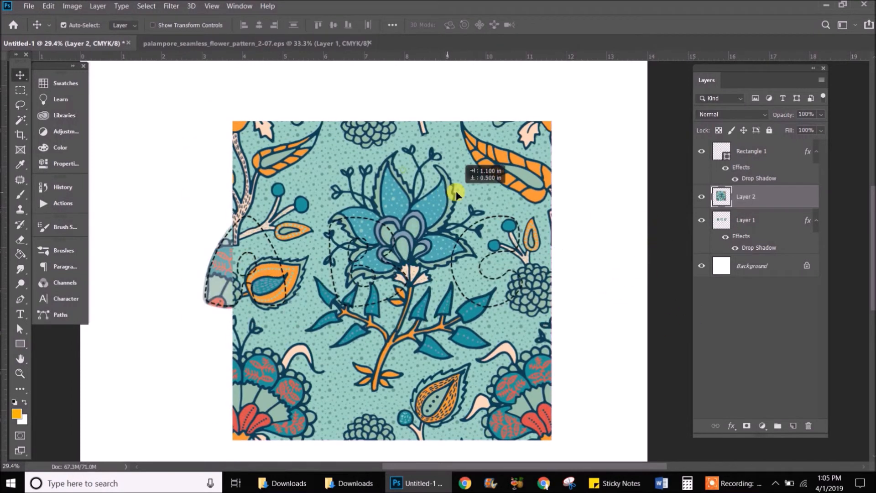
{"action": "left_click_drag", "start_coordinate": [458, 194], "coordinate": [408, 248]}
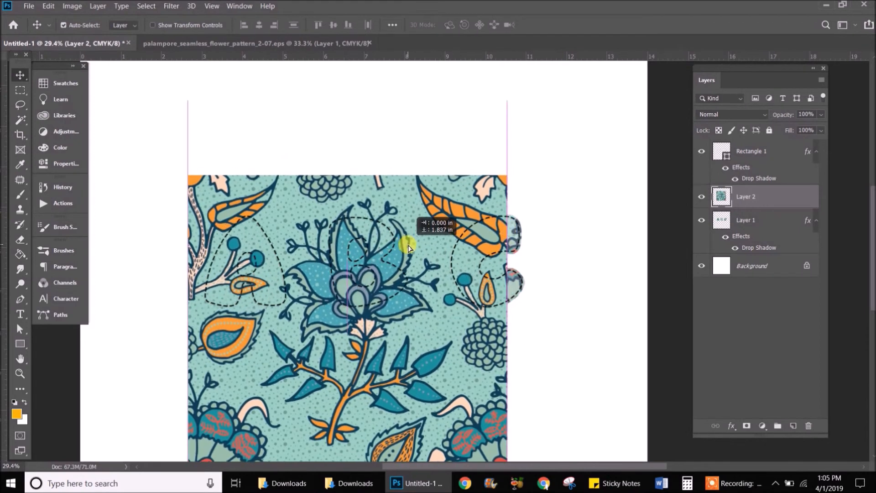
{"action": "left_click_drag", "start_coordinate": [408, 248], "coordinate": [506, 252]}
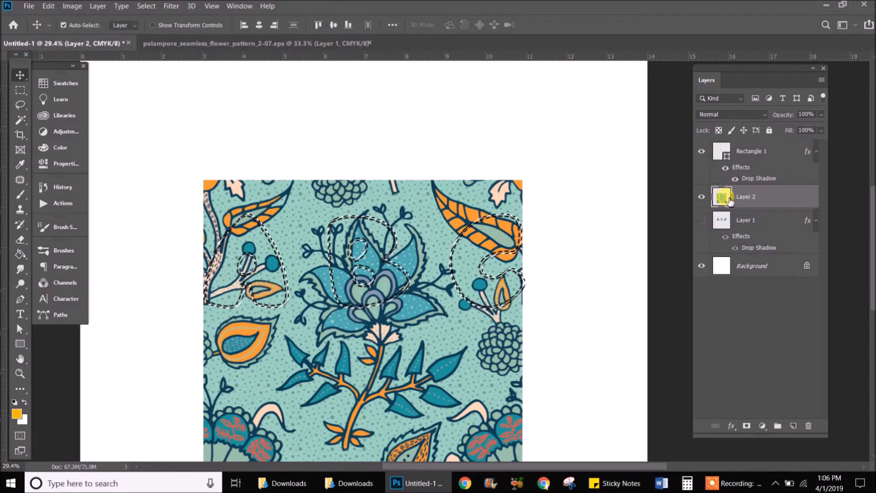
Align the new fabric layer over the original letters and make Layer 2 visible.
{"action": "left_click", "coordinate": [146, 6]}
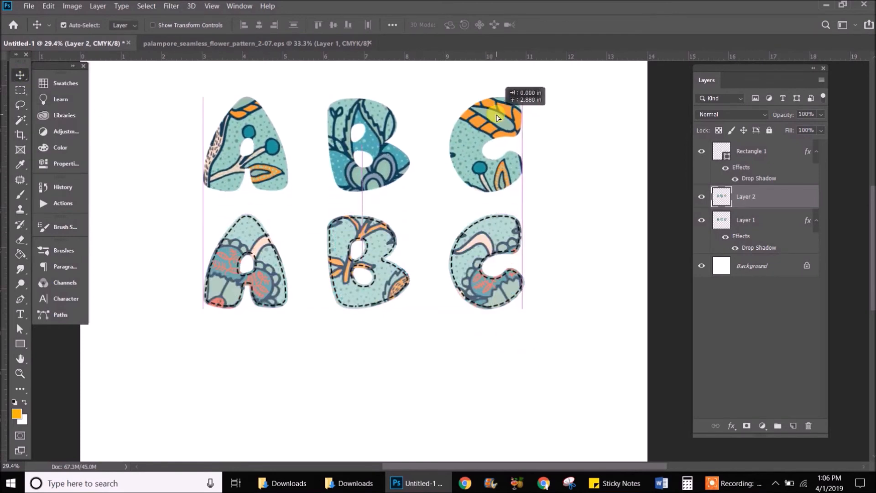
{"action": "left_click_drag", "start_coordinate": [498, 117], "coordinate": [495, 227]}
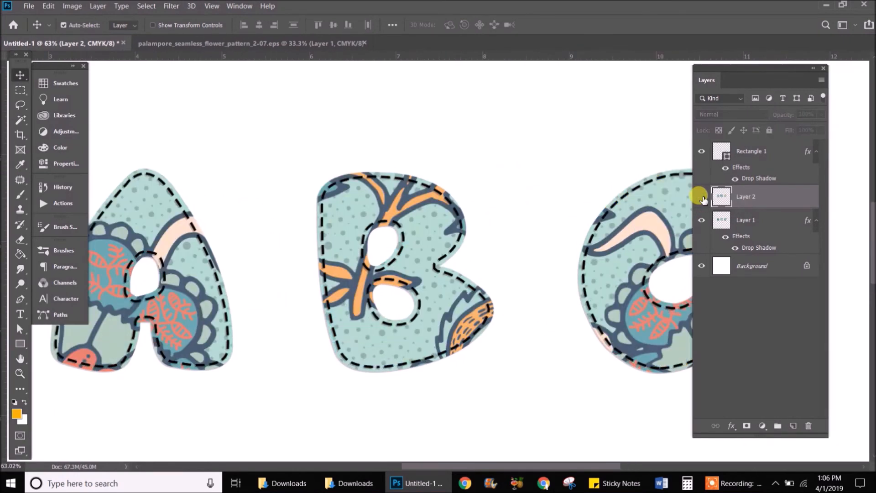
{"action": "mouse_move", "coordinate": [702, 200]}
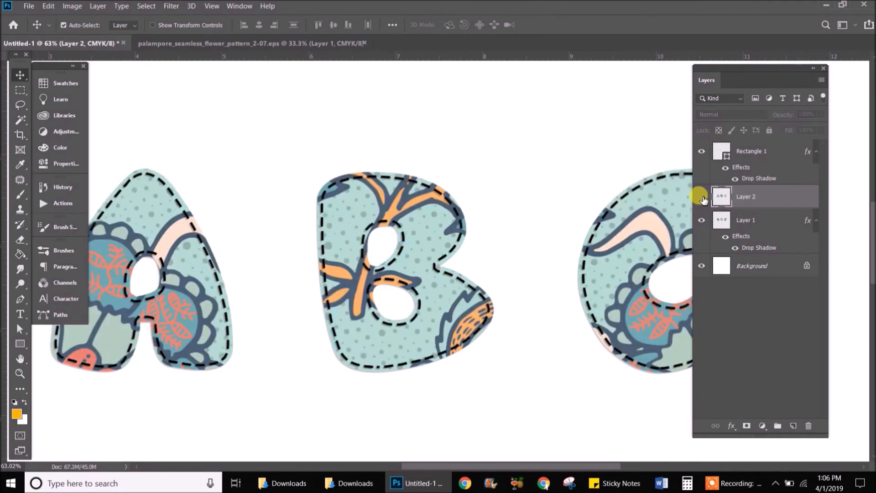
{"action": "left_click", "coordinate": [746, 197]}
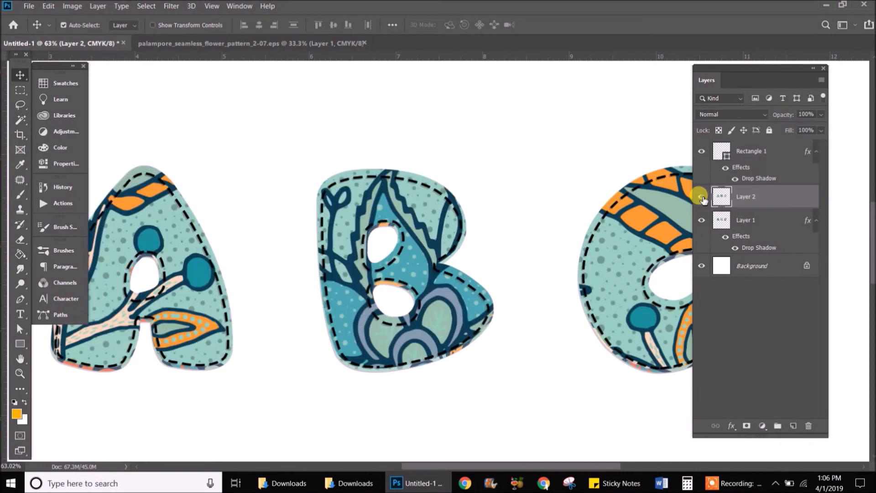